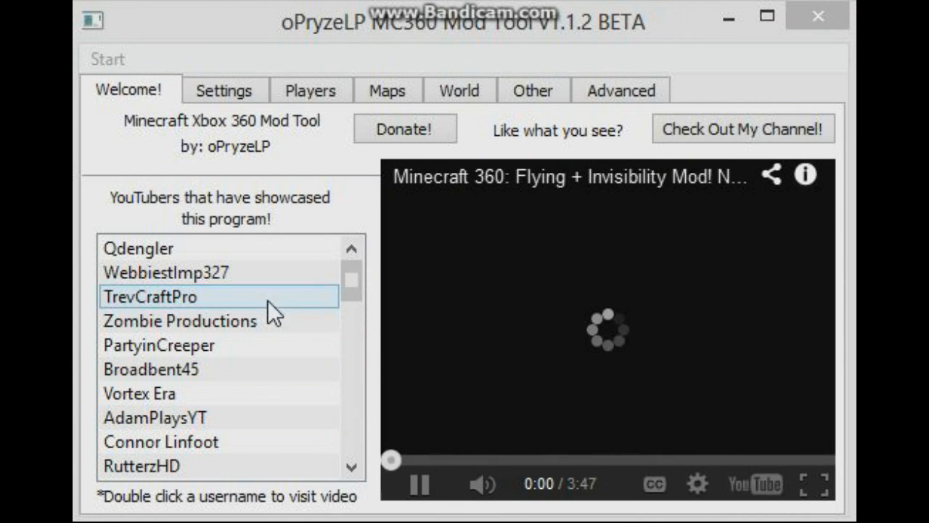
mouse_move(595, 216)
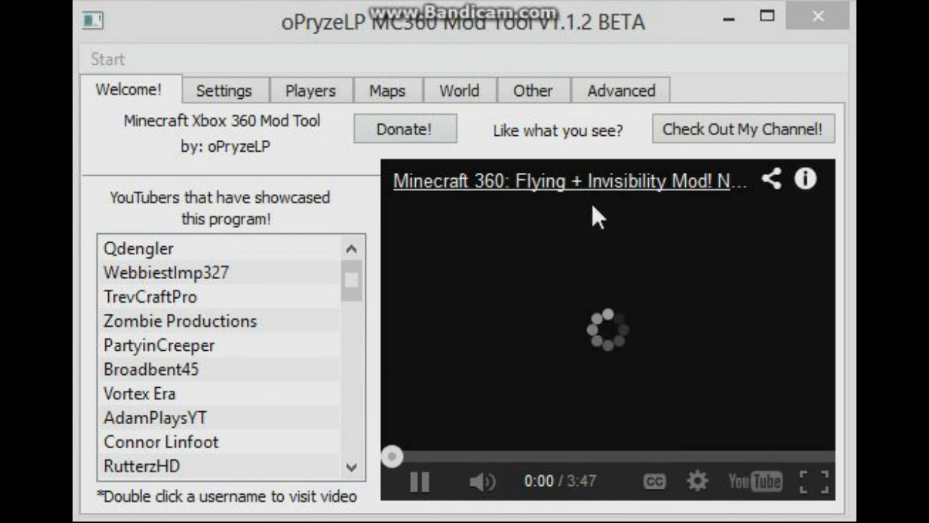
Browse the Welcome tab's YouTuber list and show the Open/Save savegame.dat menu
left_click(138, 248)
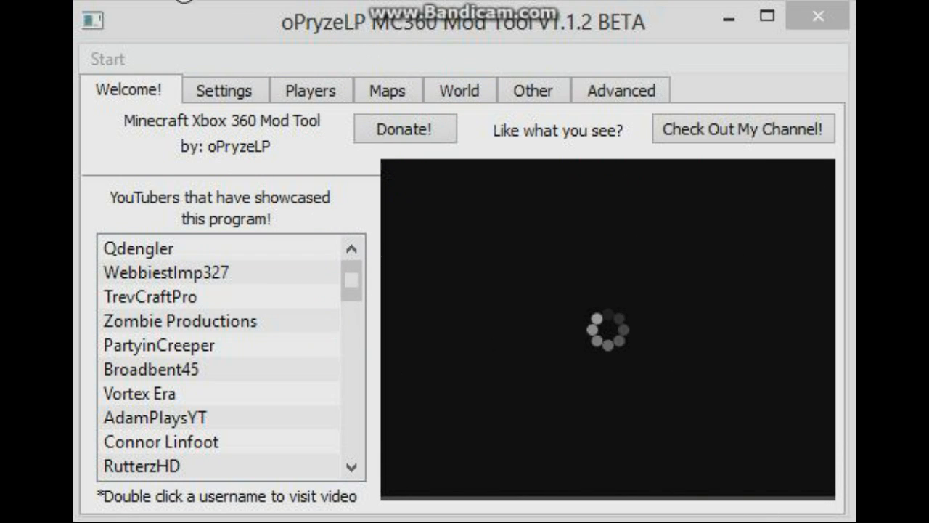
mouse_move(405, 128)
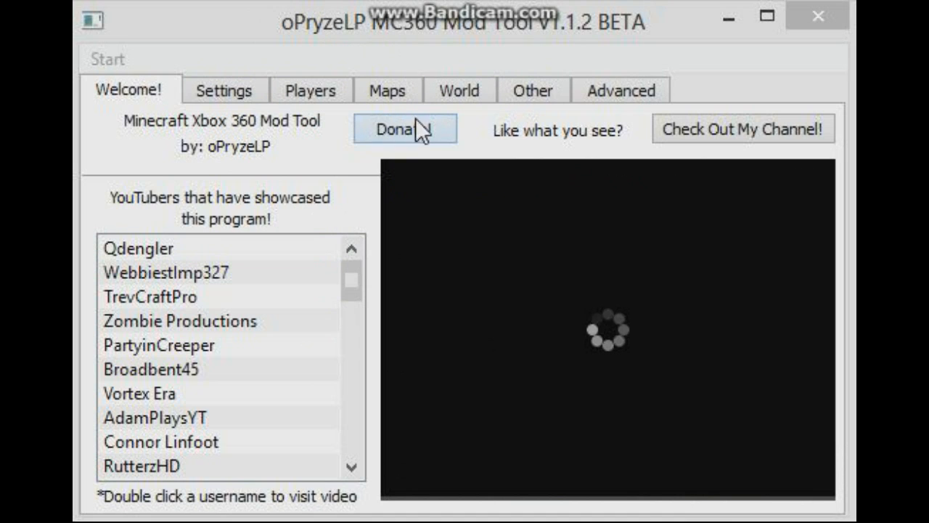
mouse_move(377, 336)
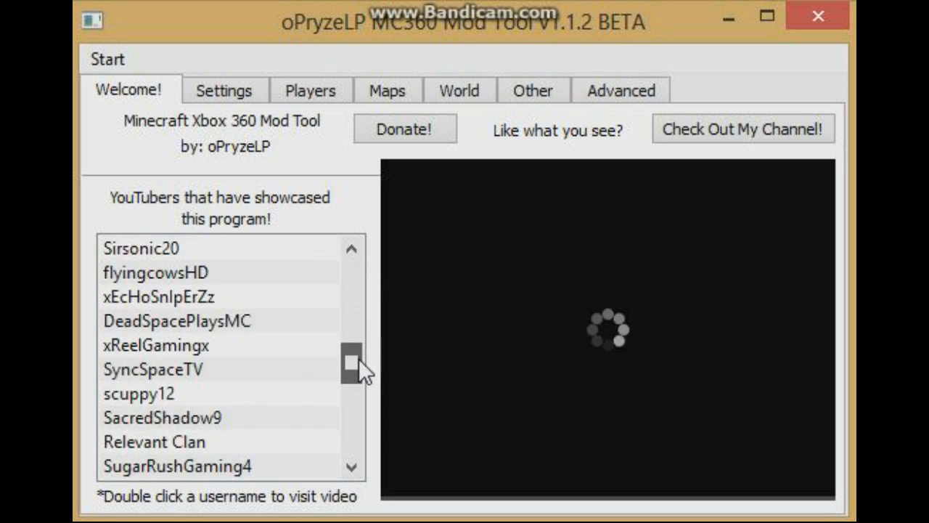
scroll("down", 3)
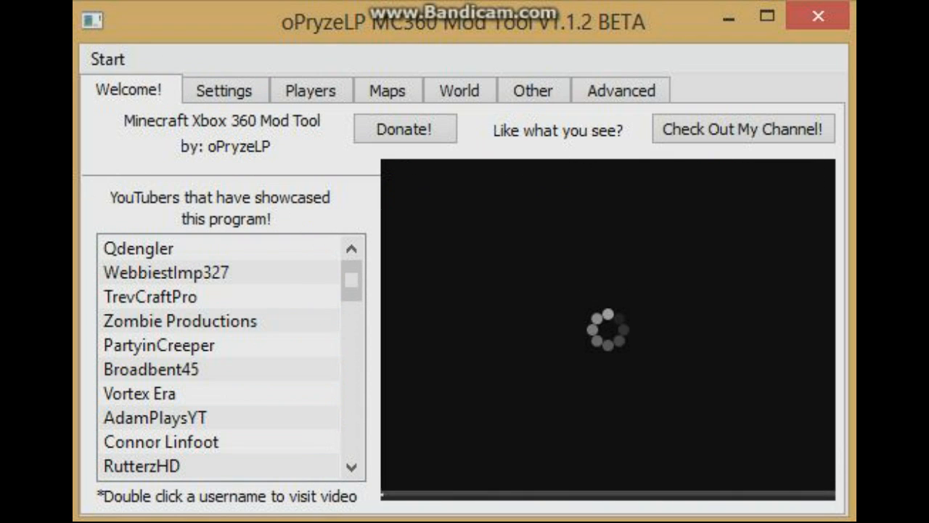
left_click(106, 58)
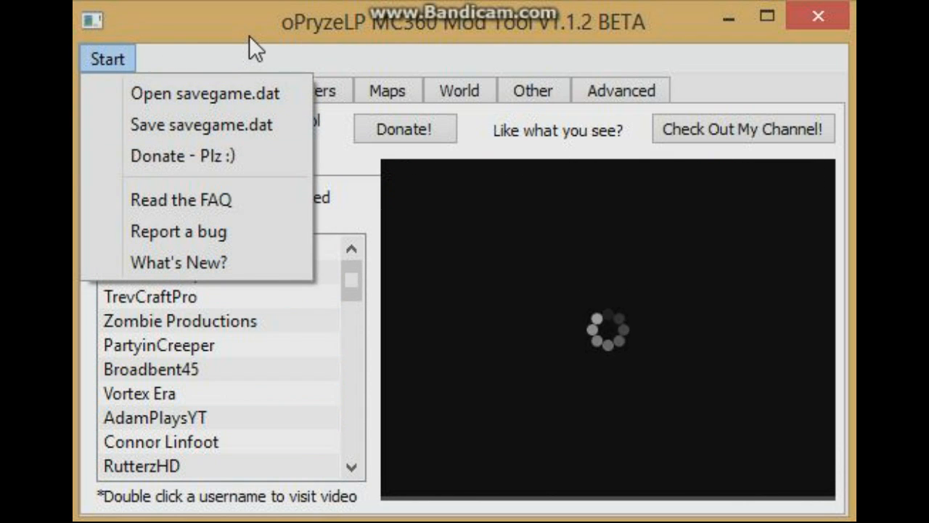
View the Settings tab's spawn point, checkboxes and weather/time presets
left_click(223, 90)
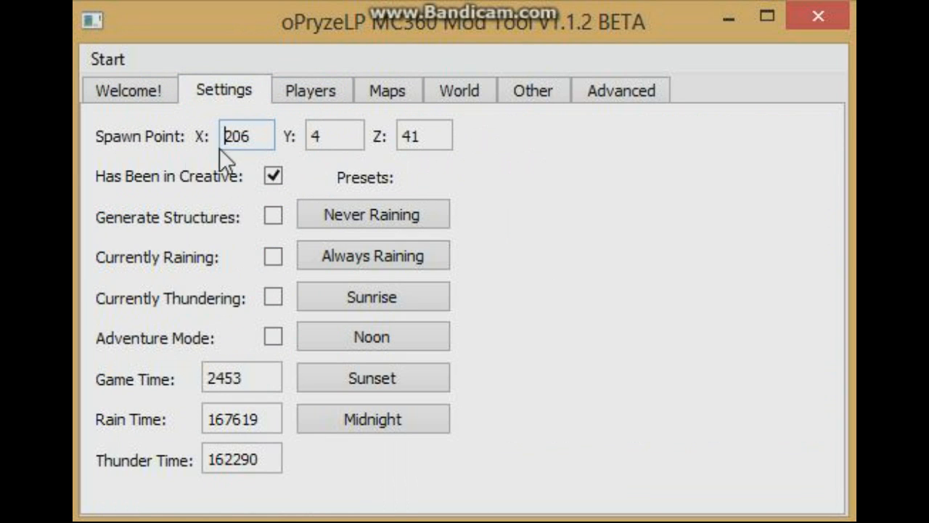
mouse_move(255, 235)
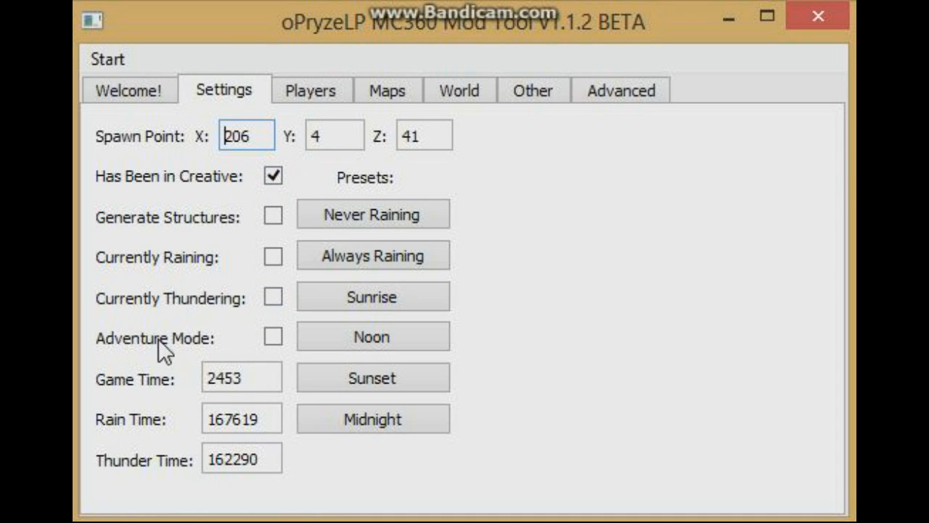
mouse_move(275, 359)
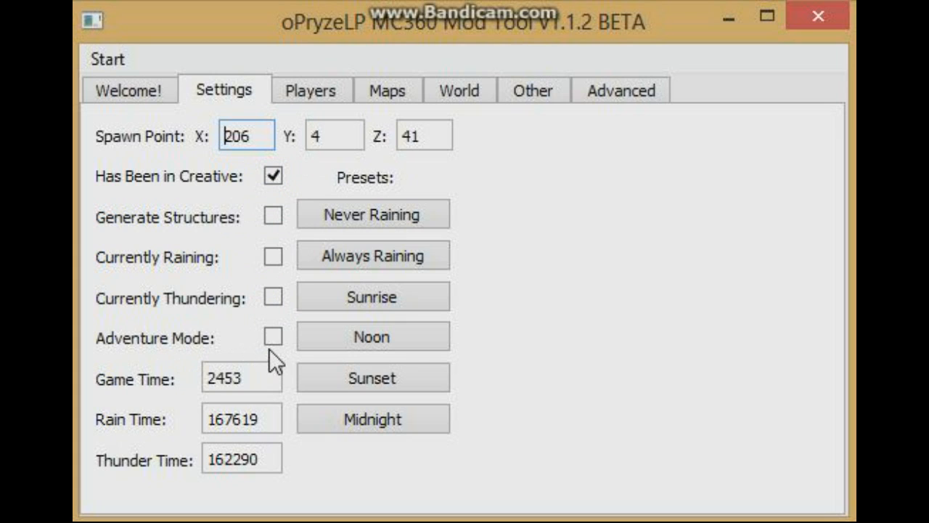
left_click(241, 377)
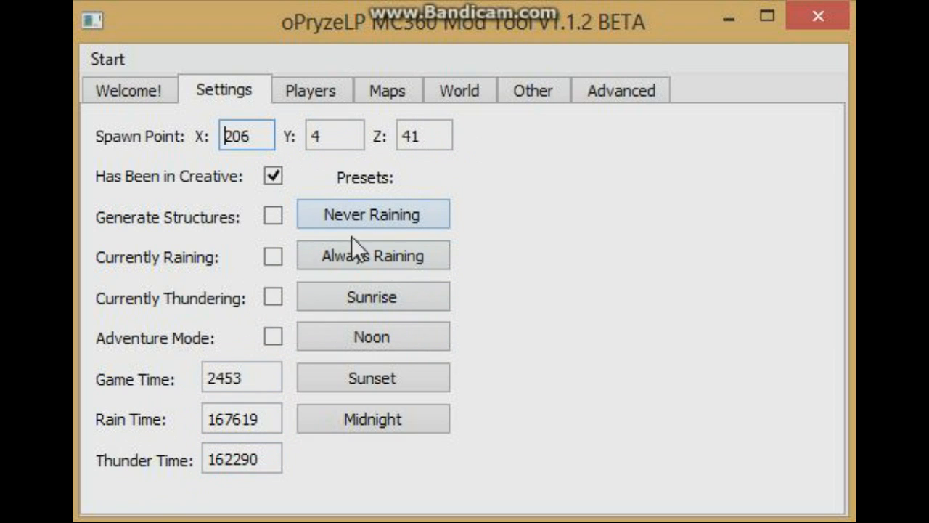
On the Players tab, tick Can Fly and add Diamond Tools to Player 1
left_click(310, 89)
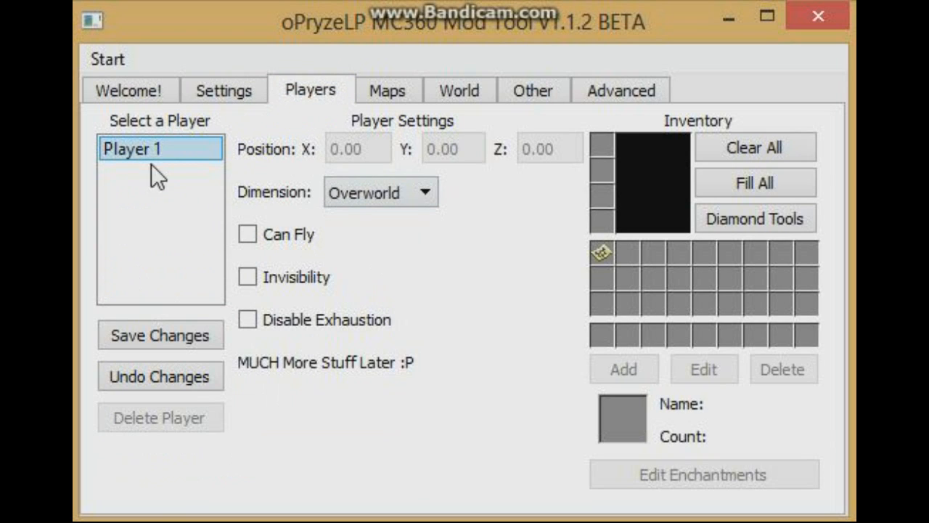
mouse_move(356, 320)
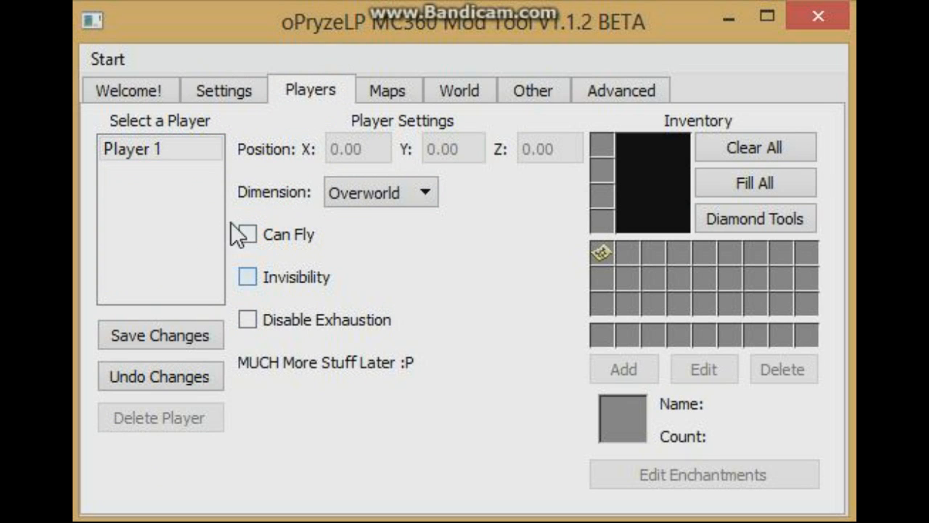
left_click(247, 277)
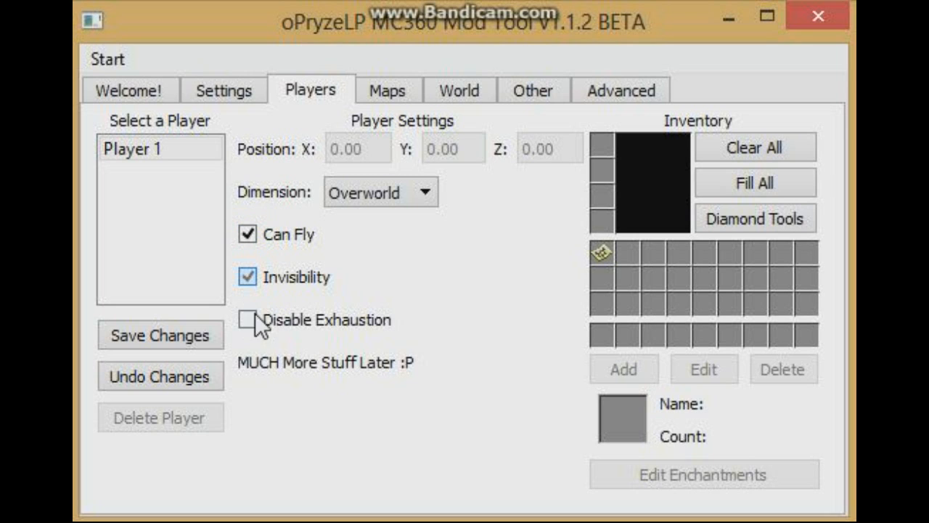
left_click(247, 276)
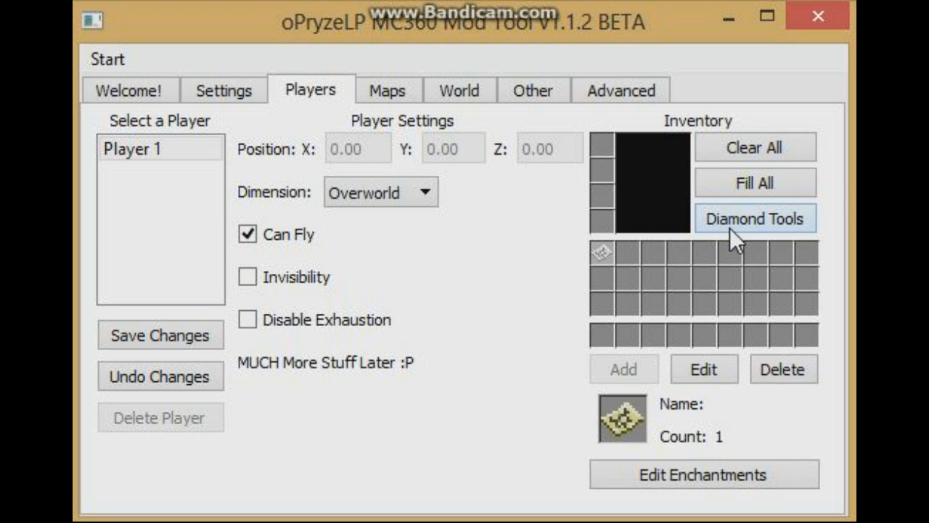
left_click(754, 219)
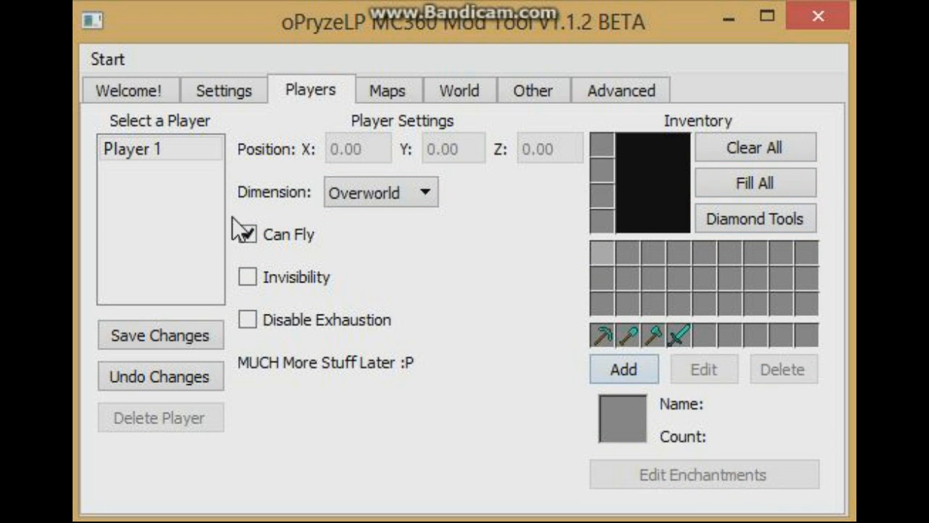
left_click(146, 148)
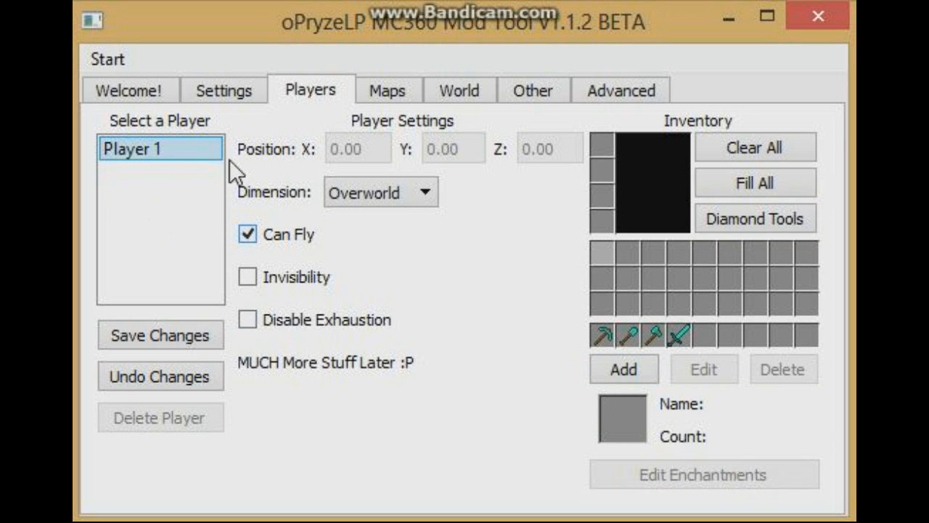
mouse_move(648, 317)
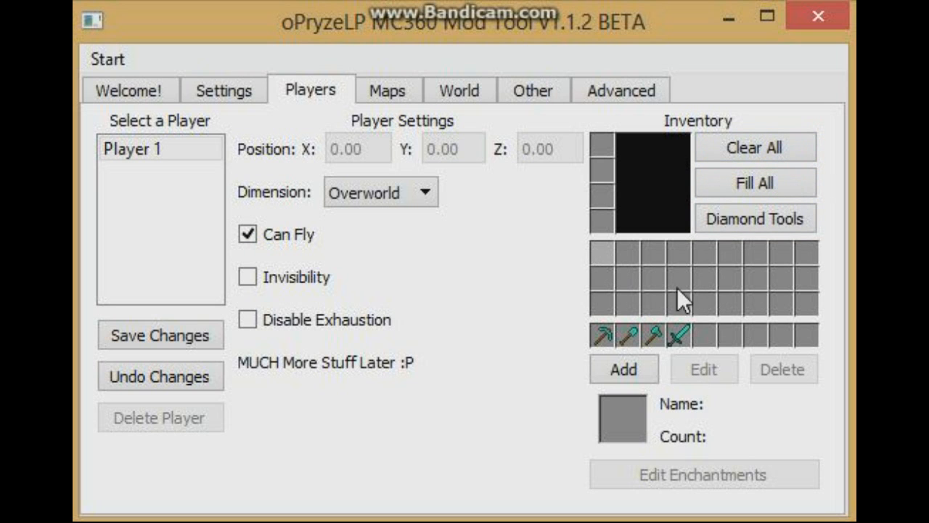
Put one Smooth Stone in an empty slot with all enchantments maxed at 255
left_click(623, 368)
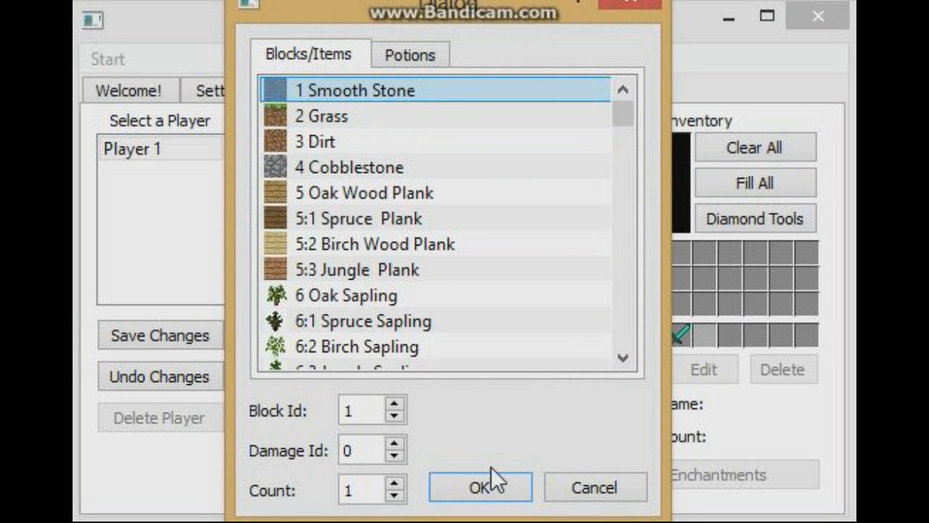
left_click(479, 486)
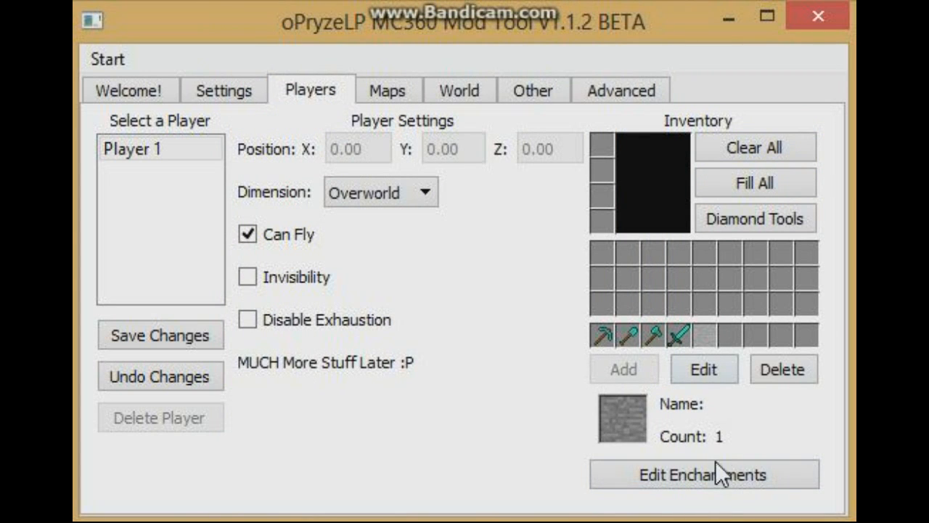
left_click(703, 474)
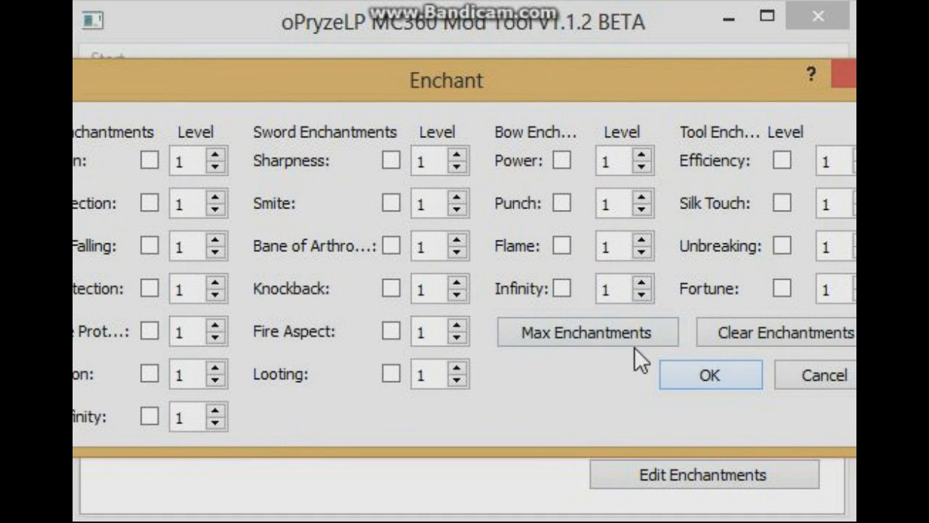
left_click(586, 332)
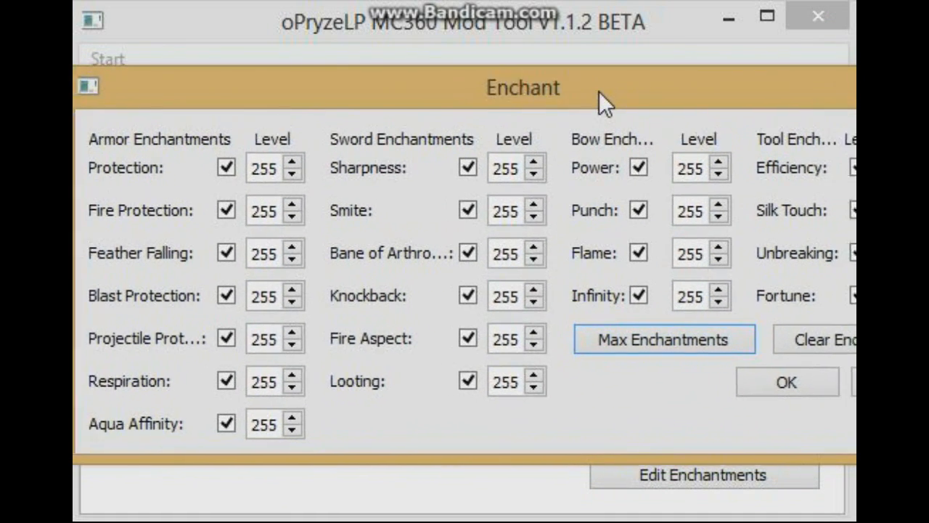
left_click(786, 382)
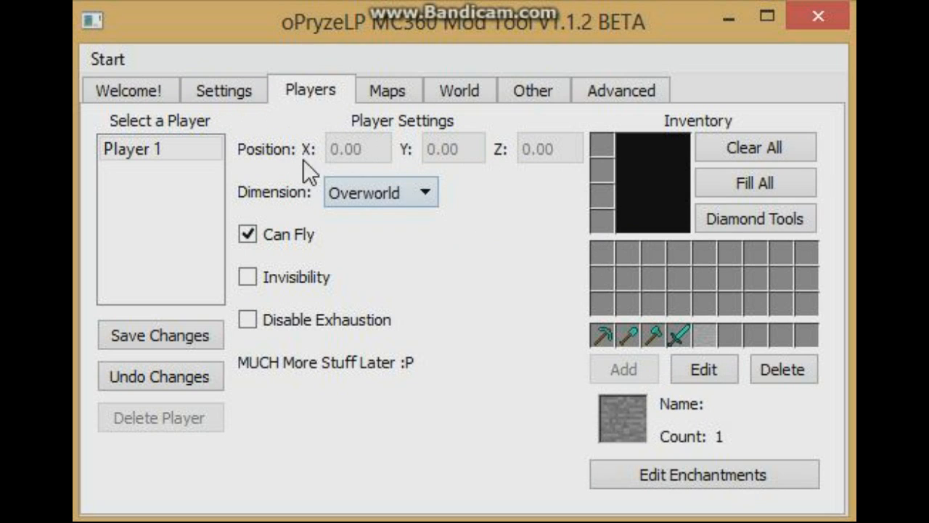
mouse_move(308, 142)
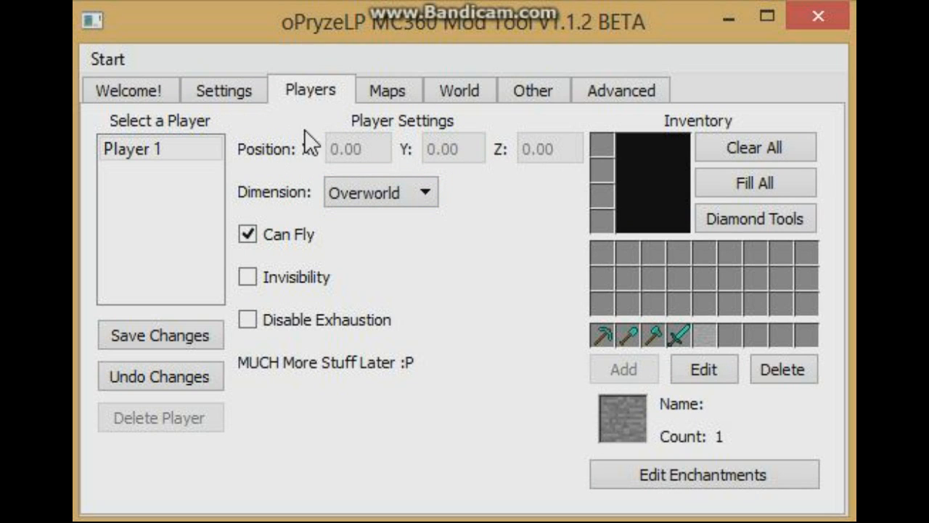
mouse_move(385, 35)
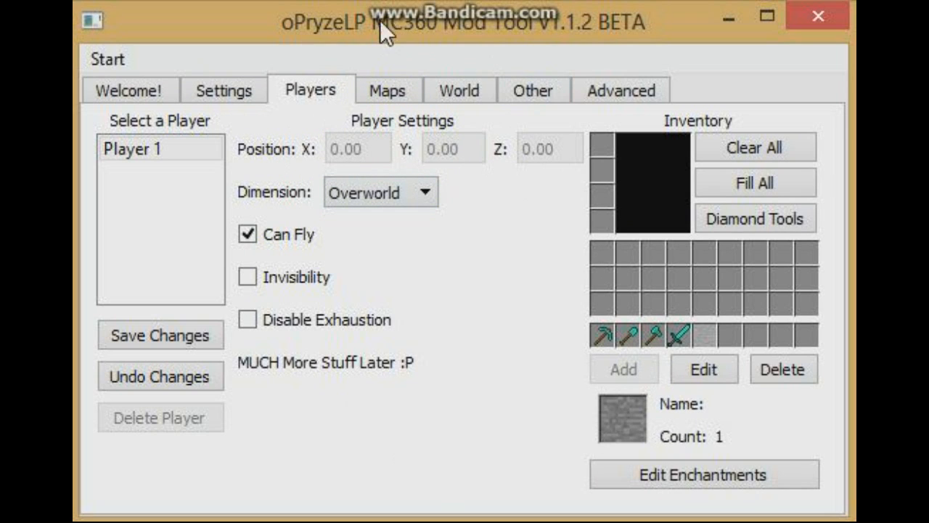
Show Map 1 on the Maps tab, closing the command prompt and keeping Overworld
left_click(387, 90)
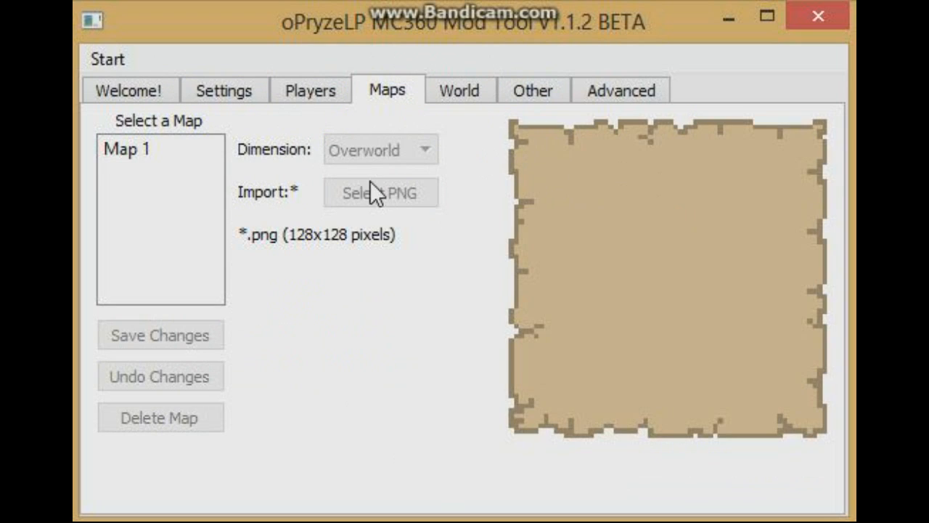
mouse_move(770, 243)
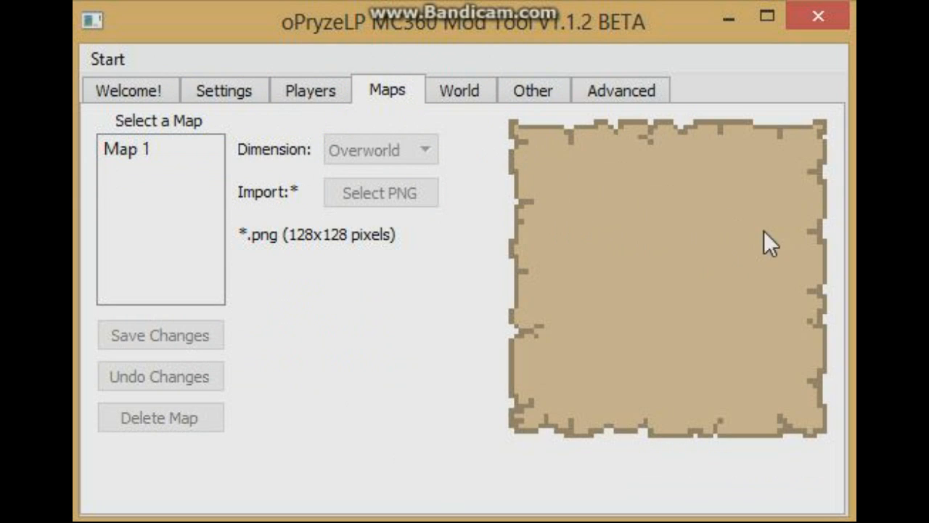
mouse_move(245, 131)
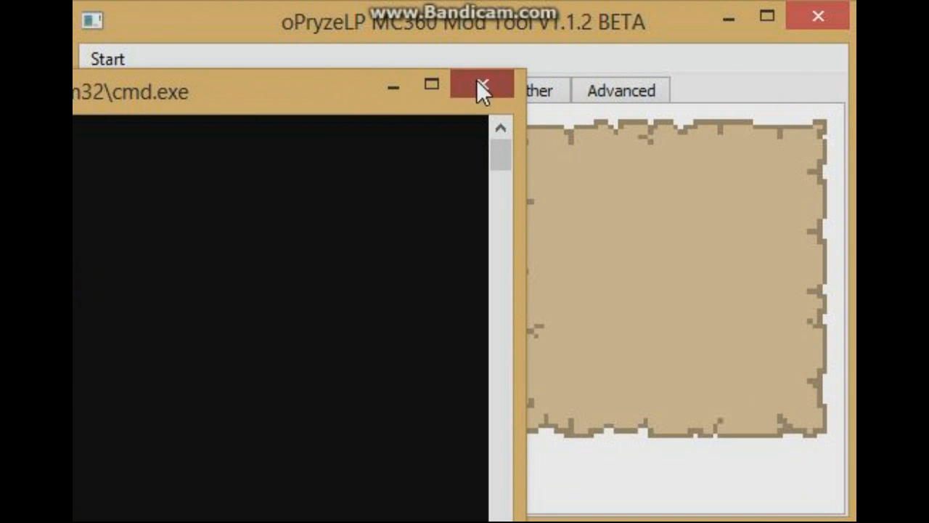
left_click(481, 85)
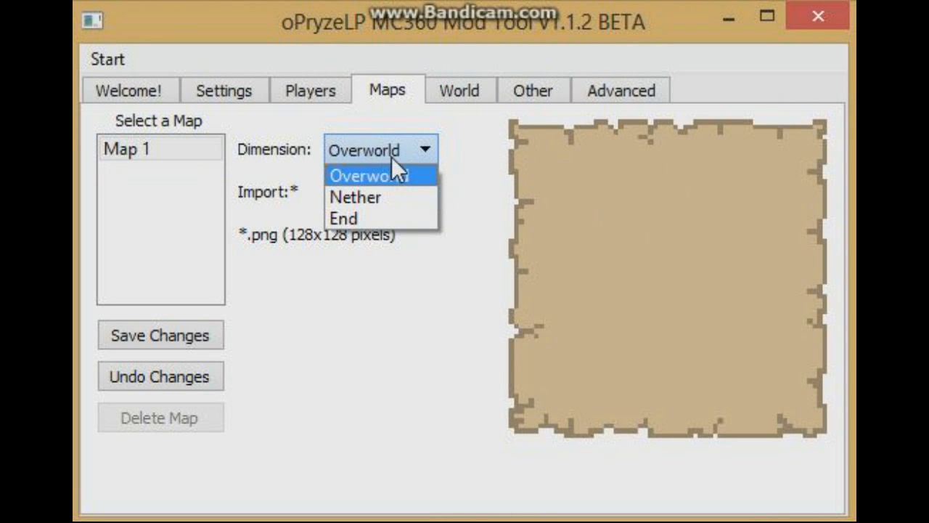
left_click(365, 176)
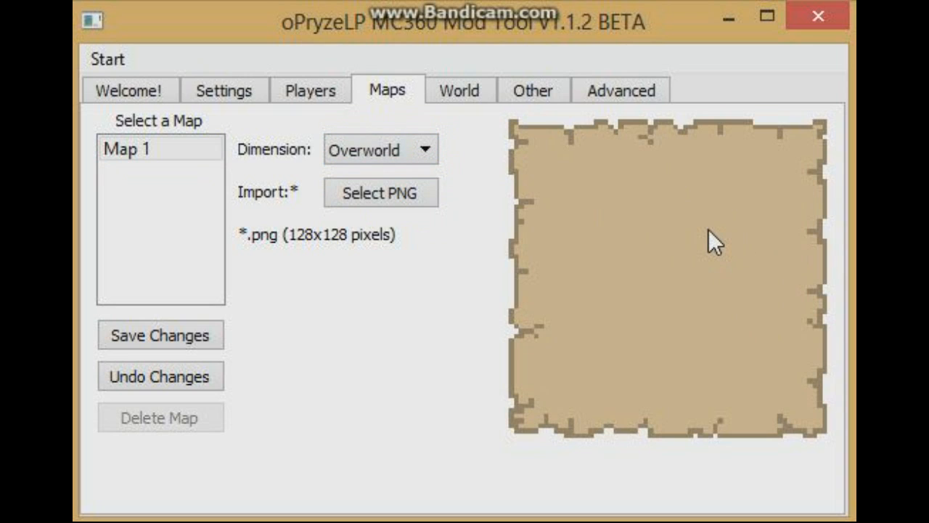
mouse_move(670, 174)
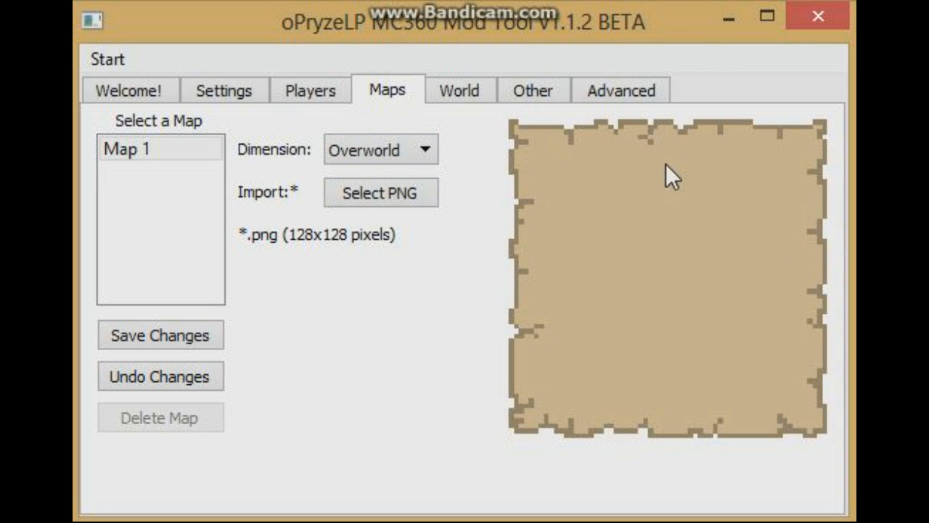
mouse_move(682, 149)
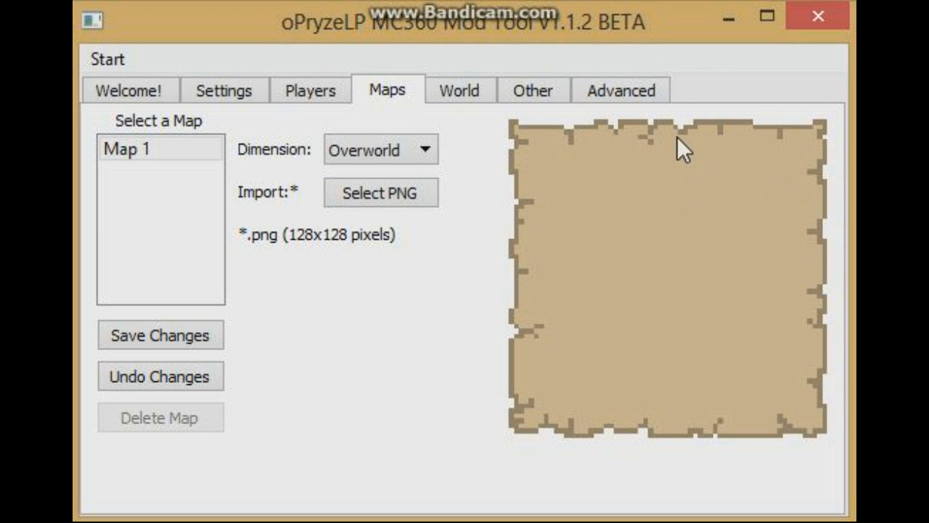
mouse_move(686, 272)
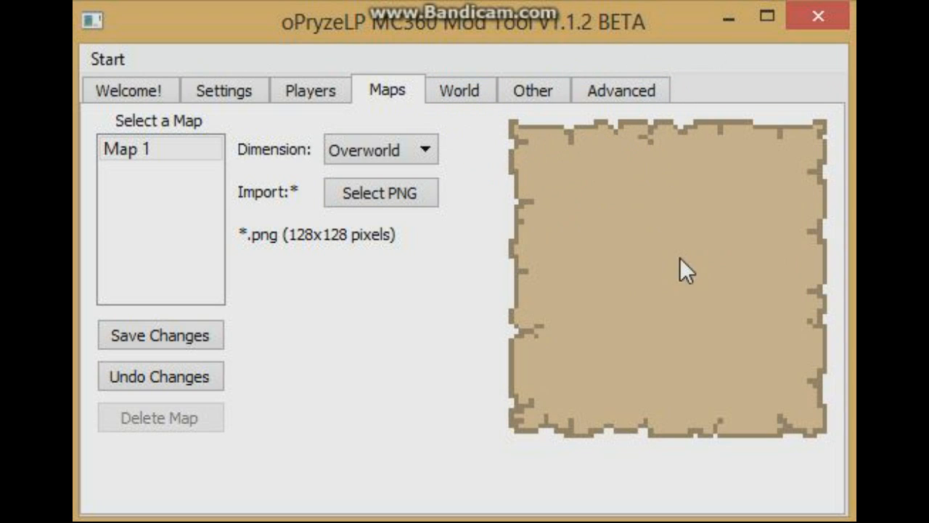
mouse_move(575, 161)
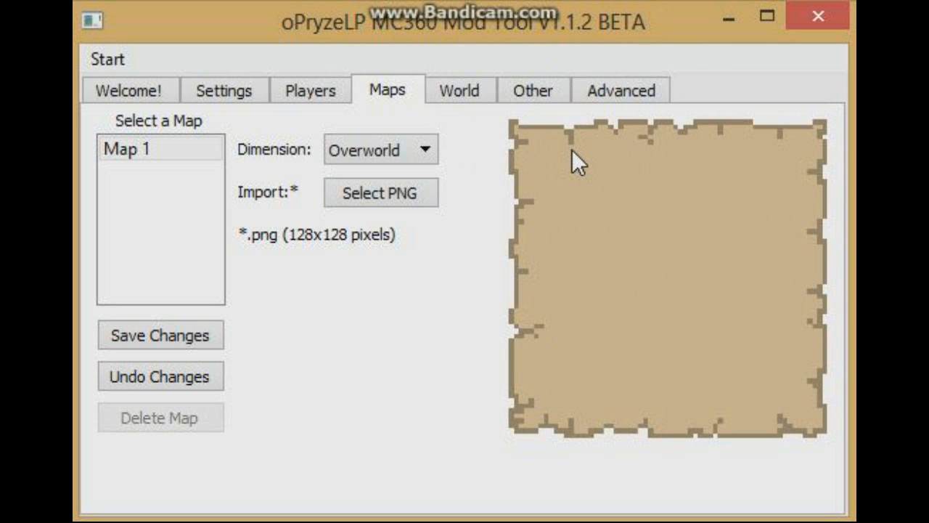
Load the Overworld into the world editor grid, then show the Mob Spawner Adder
left_click(459, 90)
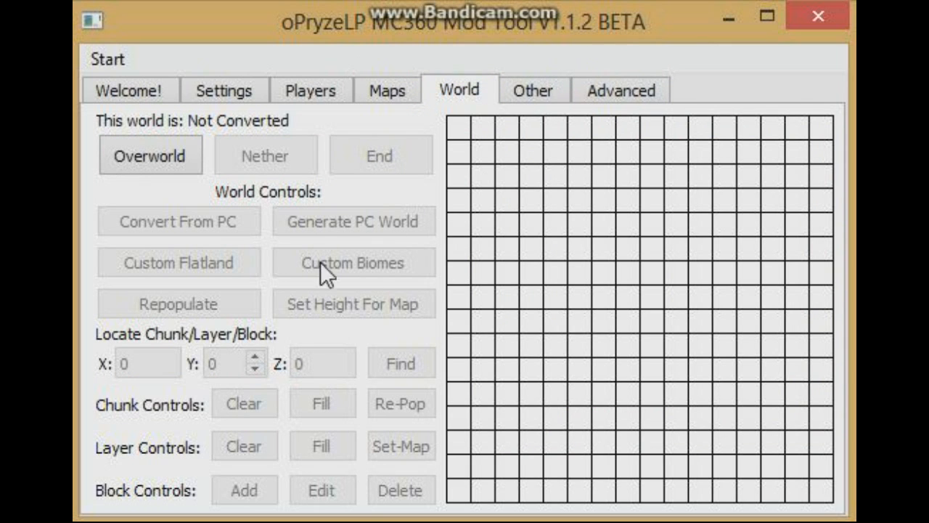
left_click(151, 154)
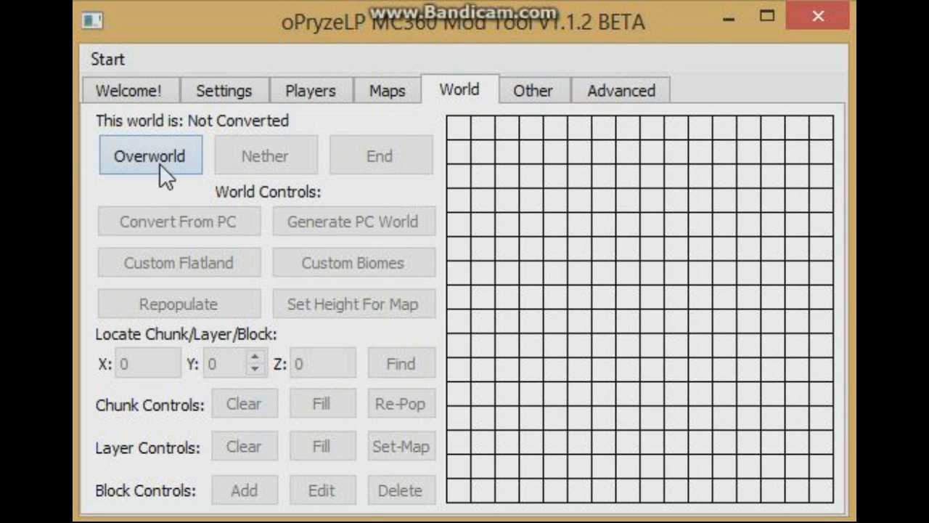
mouse_move(477, 187)
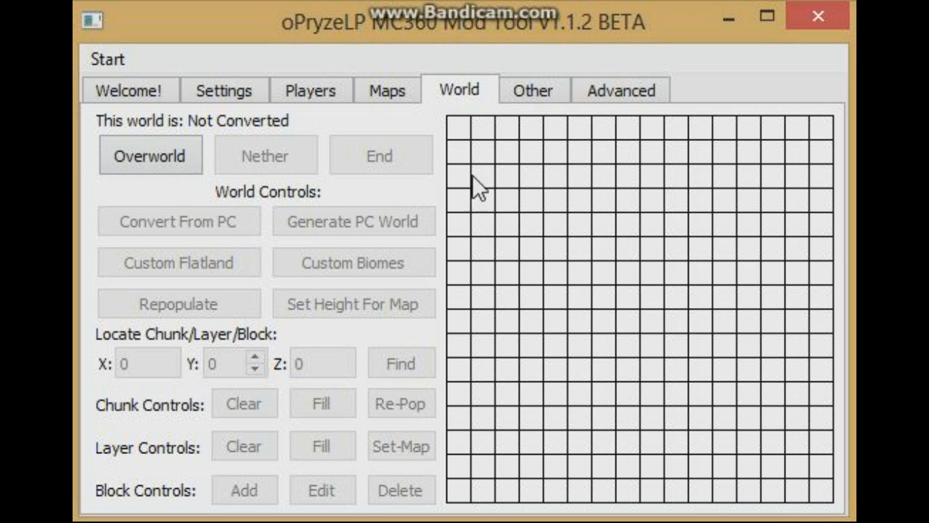
mouse_move(512, 356)
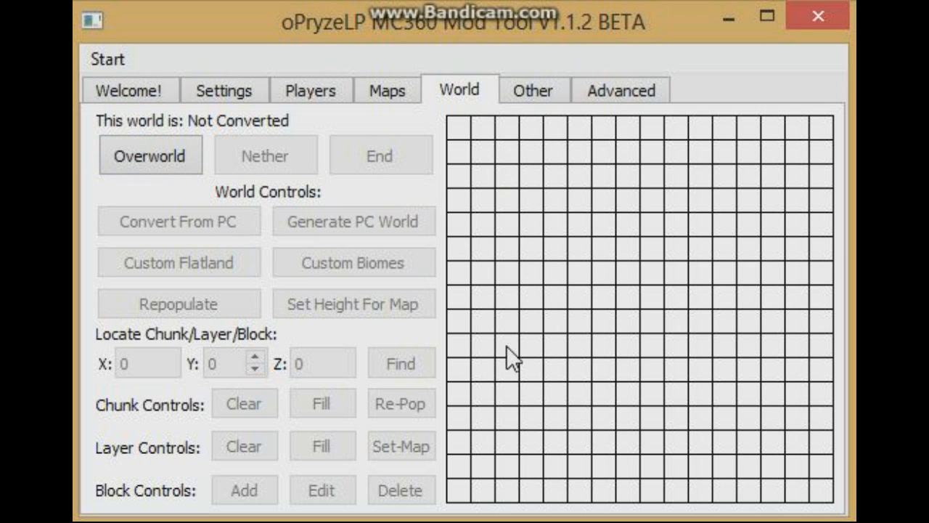
mouse_move(642, 251)
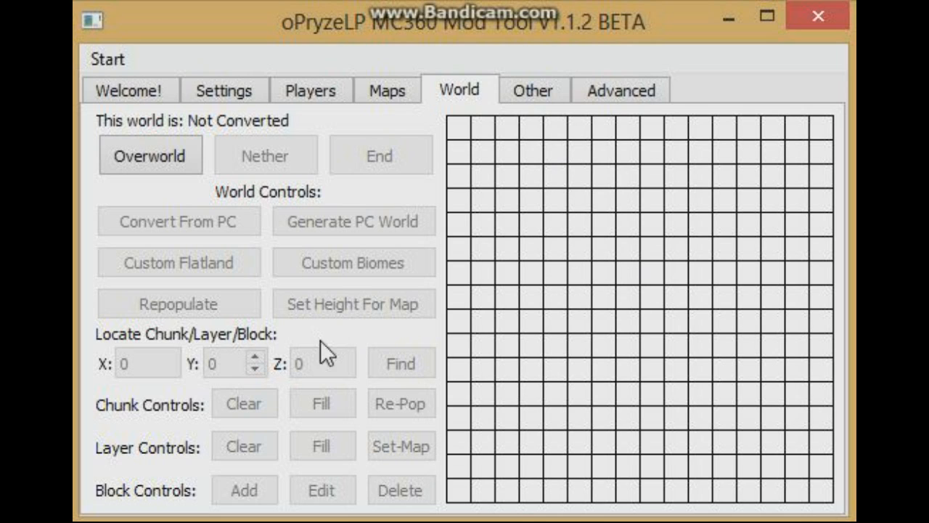
mouse_move(642, 285)
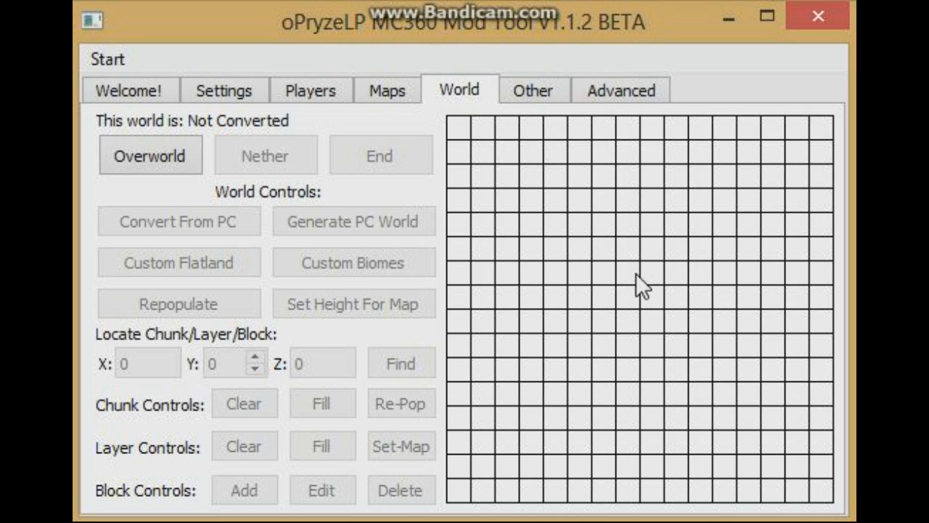
mouse_move(622, 298)
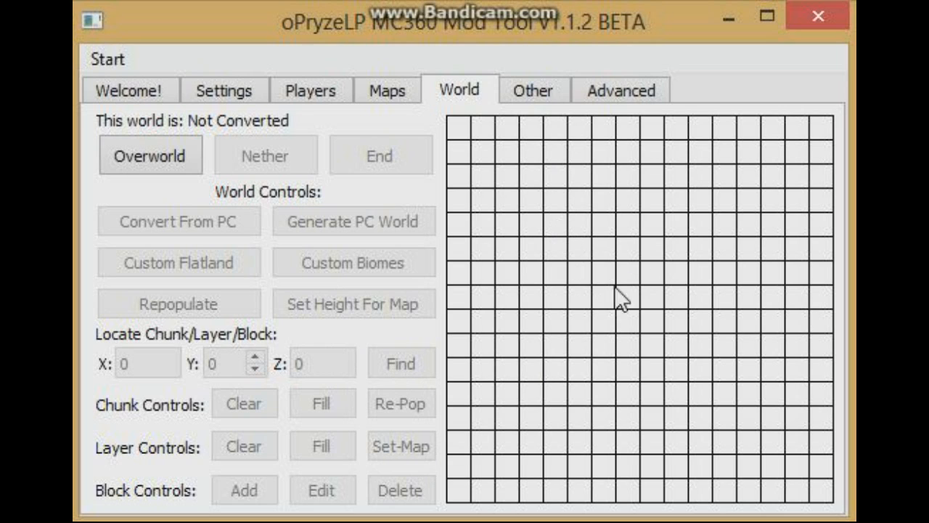
mouse_move(594, 272)
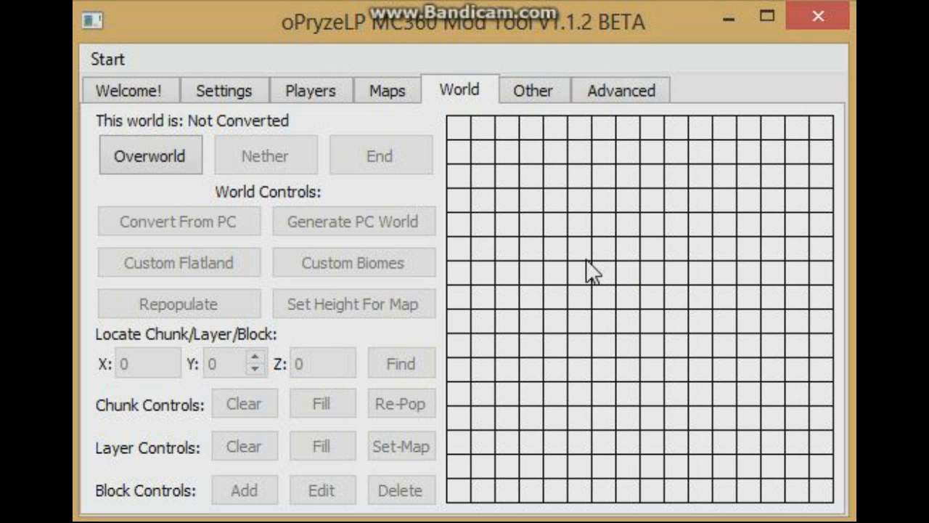
mouse_move(641, 212)
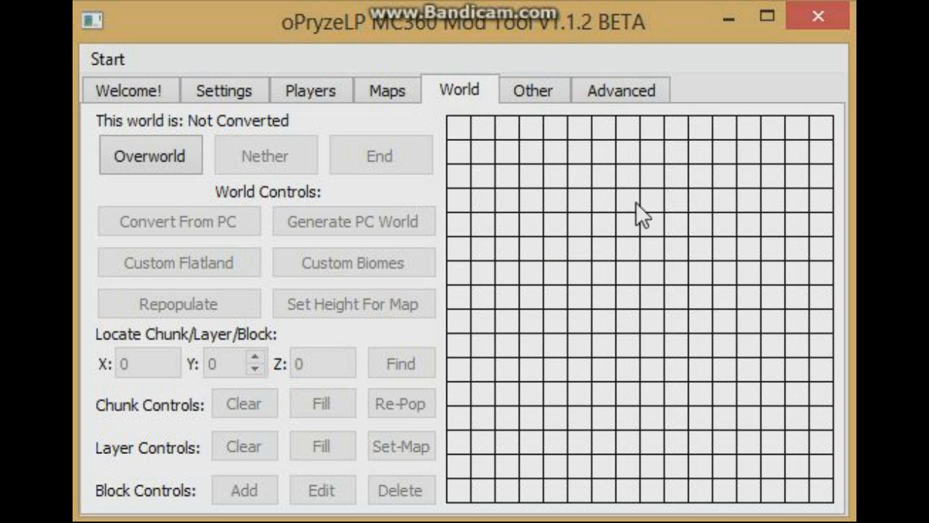
mouse_move(546, 270)
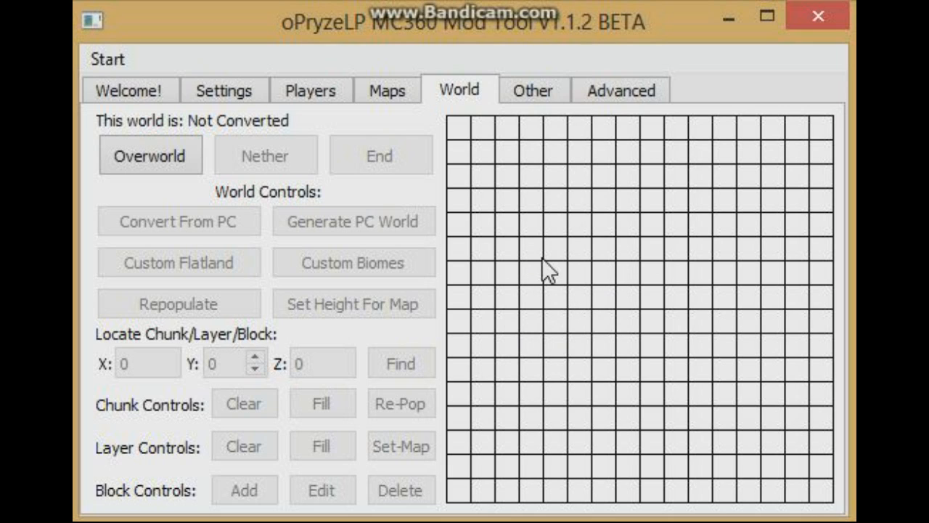
mouse_move(704, 310)
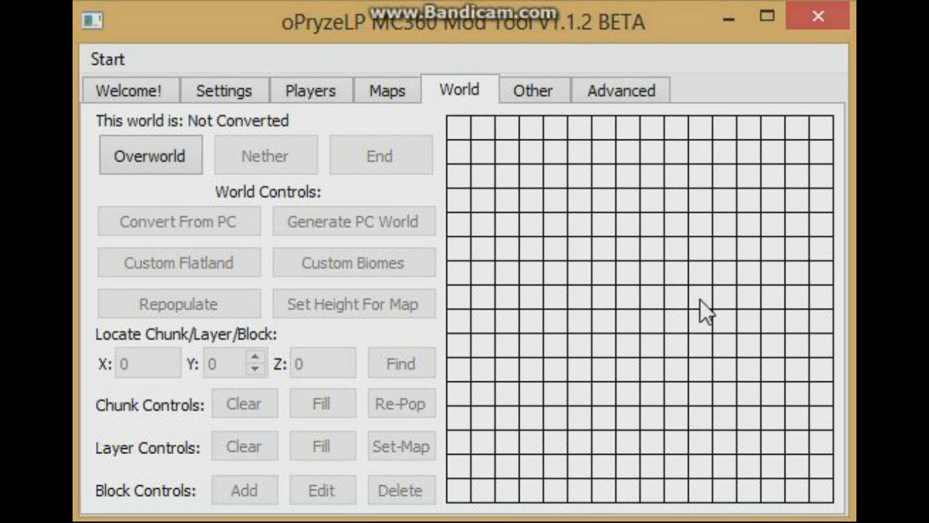
mouse_move(798, 175)
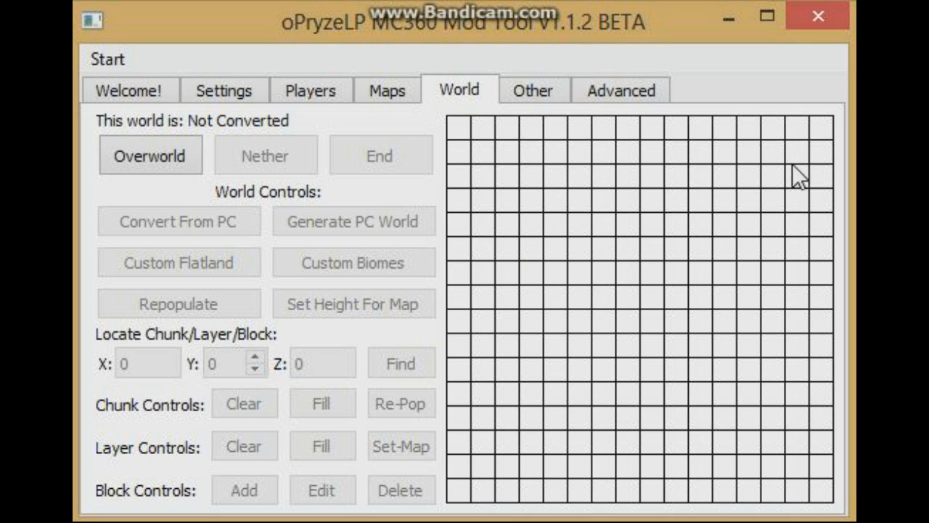
mouse_move(731, 161)
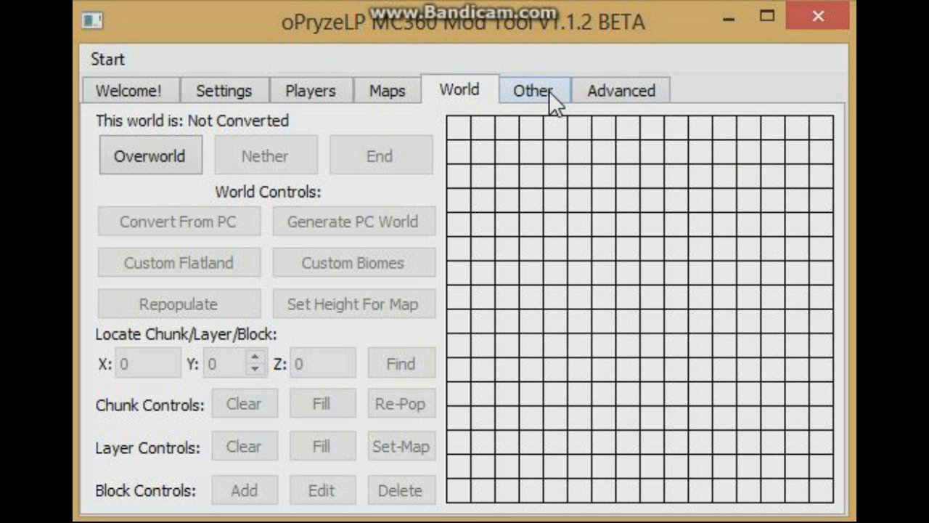
mouse_move(475, 148)
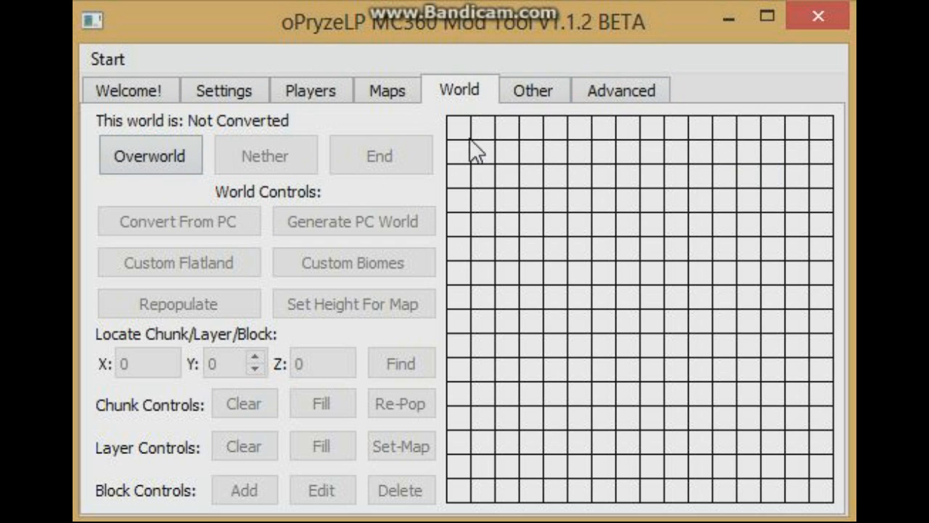
left_click(150, 155)
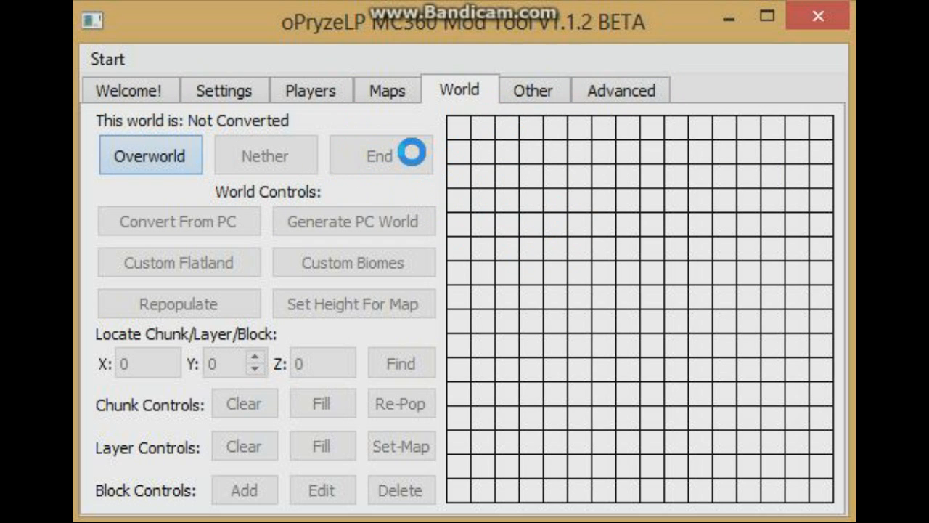
left_click(533, 90)
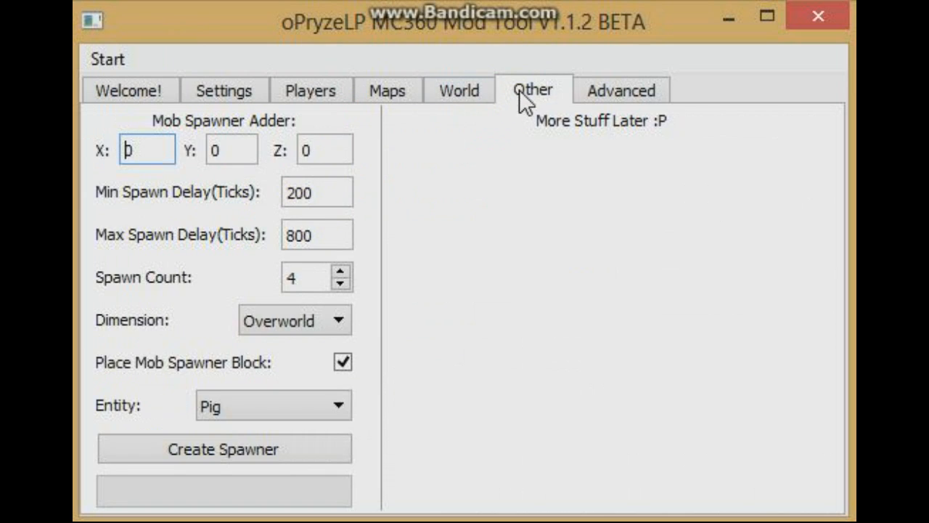
In the world editor, pick block ID 19 for a custom flatland, then close the generator
left_click(459, 90)
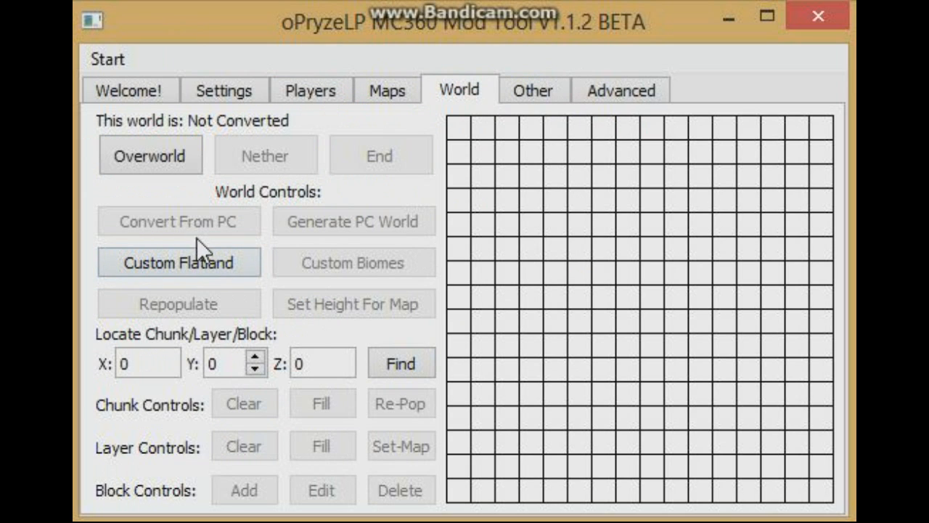
left_click(179, 262)
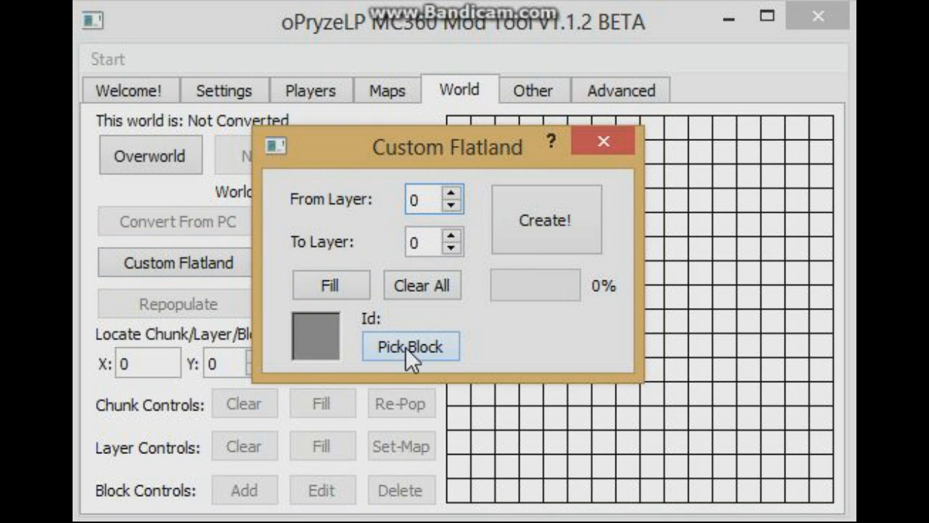
left_click(410, 346)
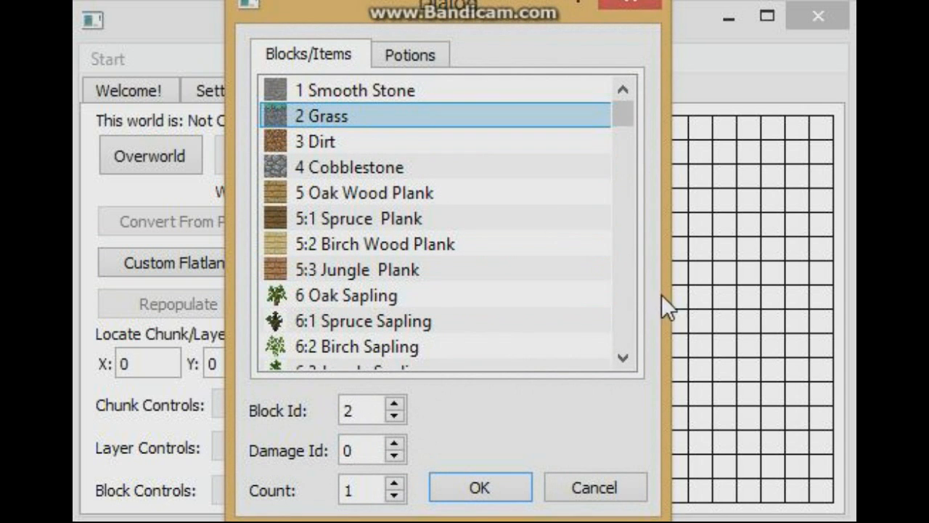
scroll("down", 3)
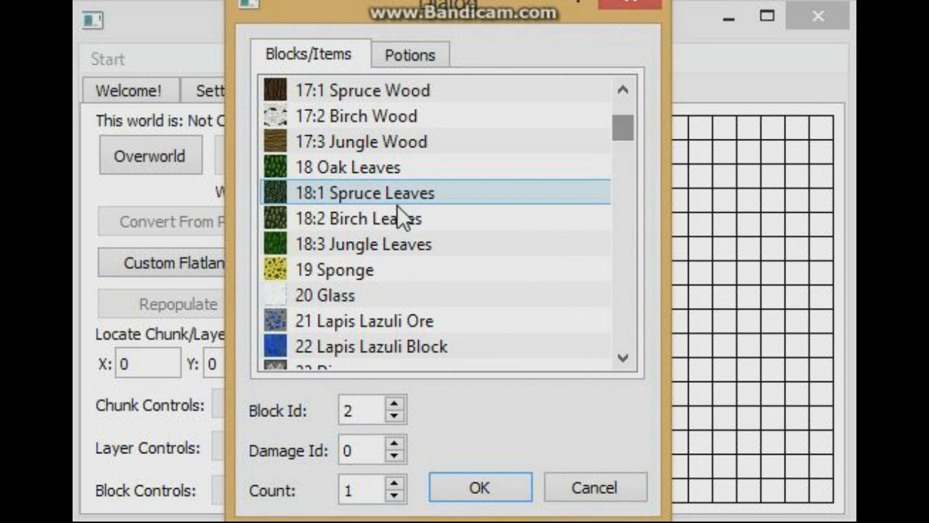
left_click(478, 487)
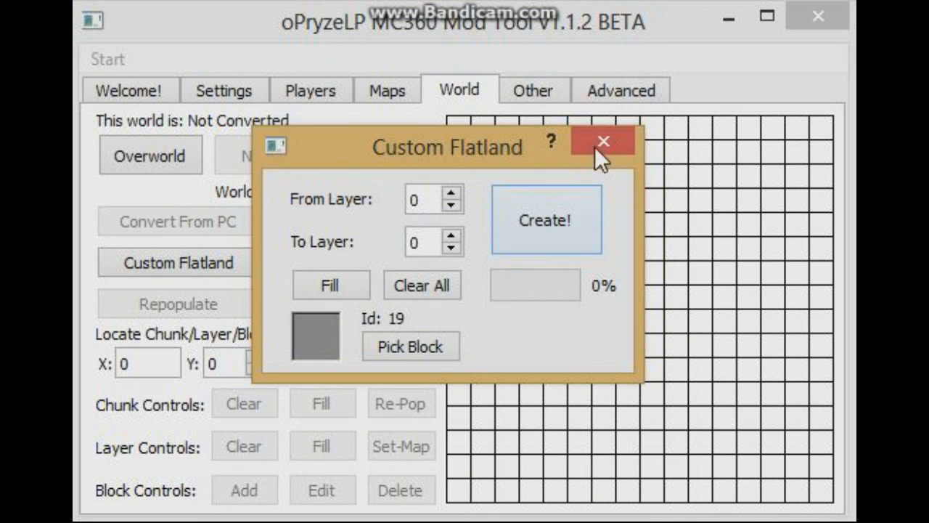
left_click(602, 140)
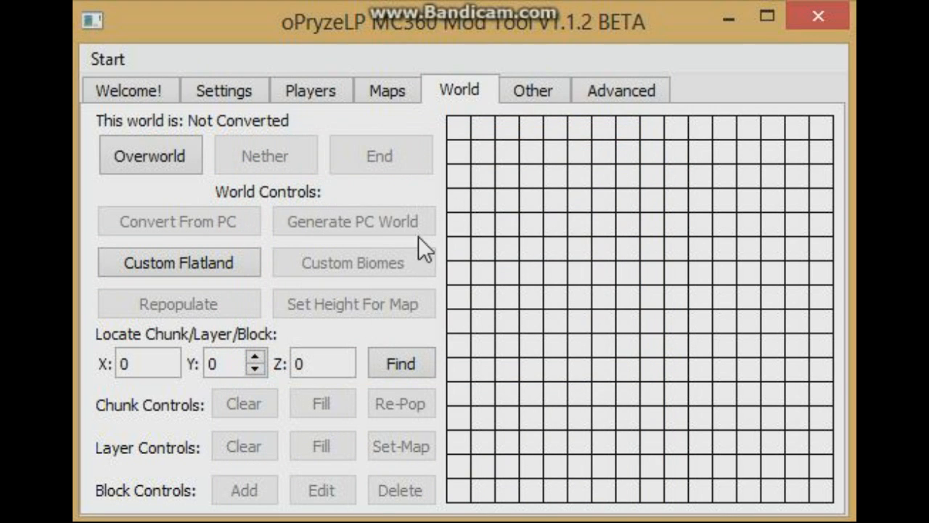
mouse_move(519, 294)
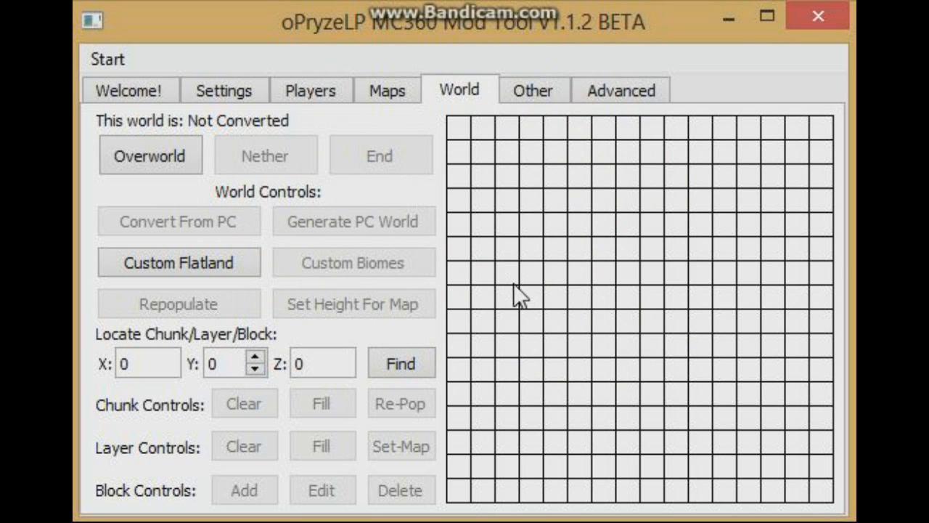
Enter X coordinate 4 in the Locate Chunk/Layer/Block fields
left_click(147, 362)
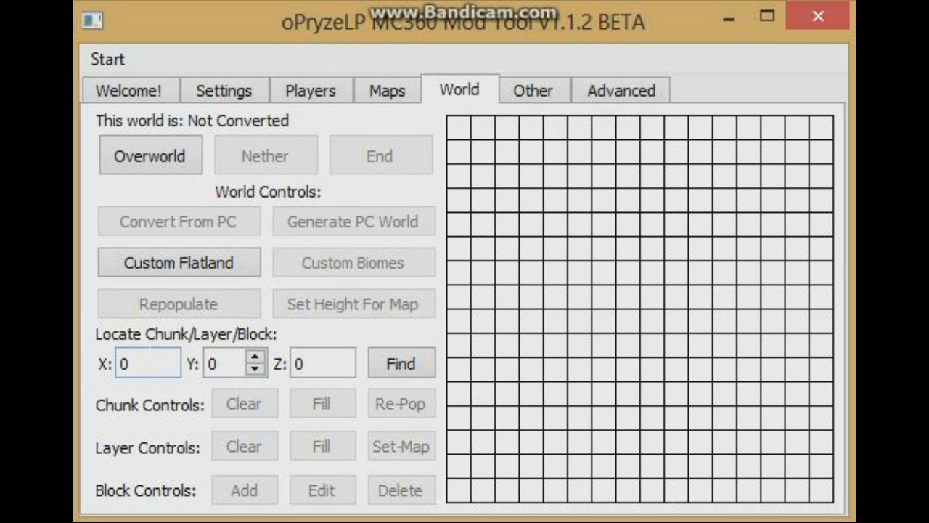
type("4")
left_click(323, 362)
type("86")
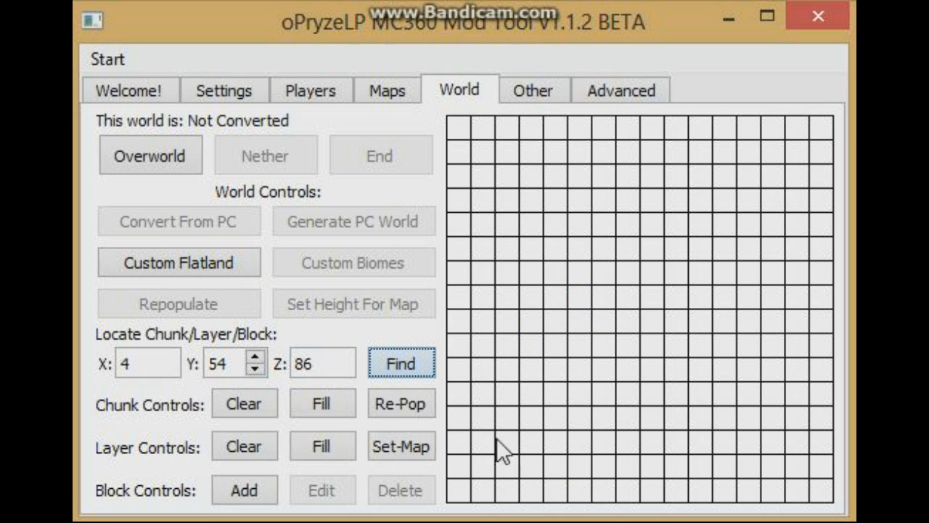
mouse_move(564, 355)
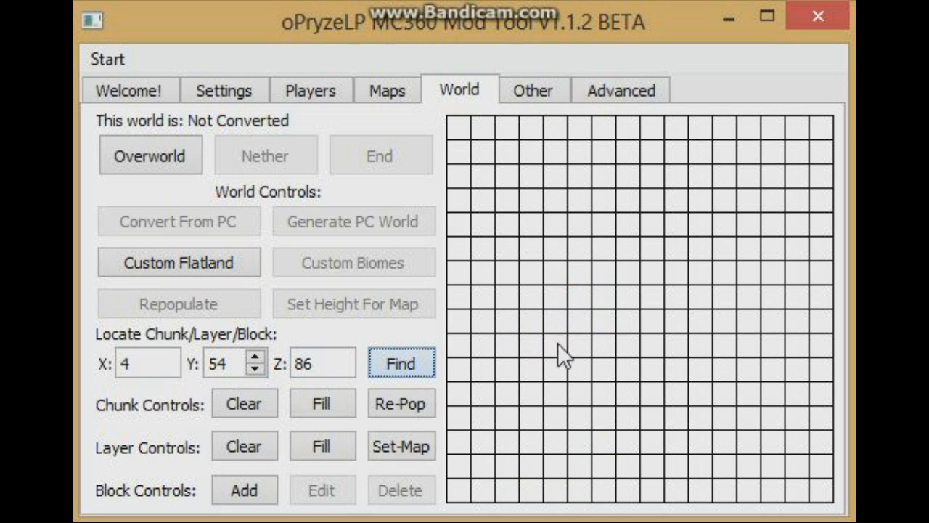
left_click(147, 362)
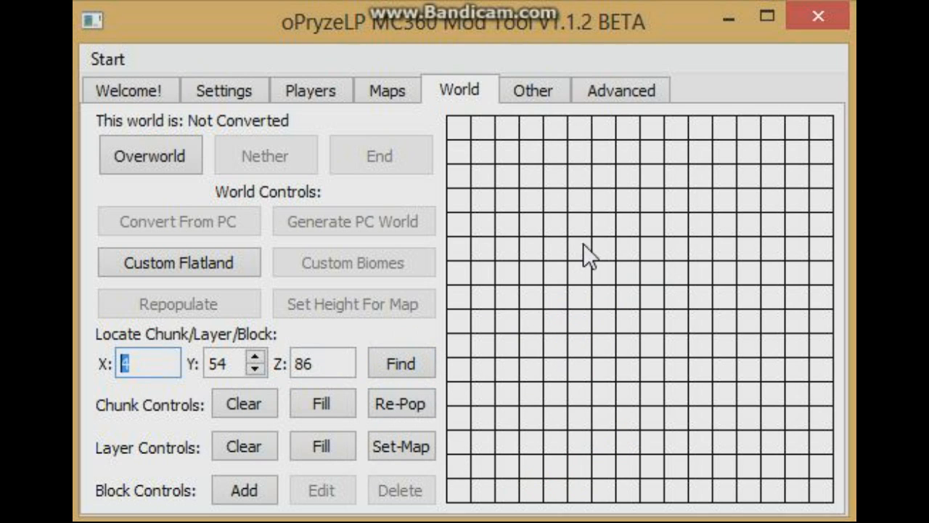
mouse_move(633, 270)
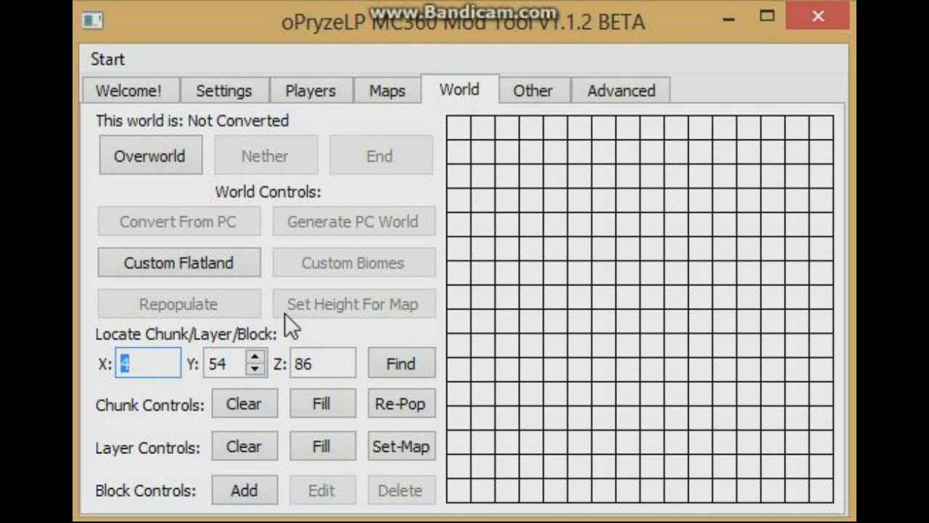
mouse_move(521, 84)
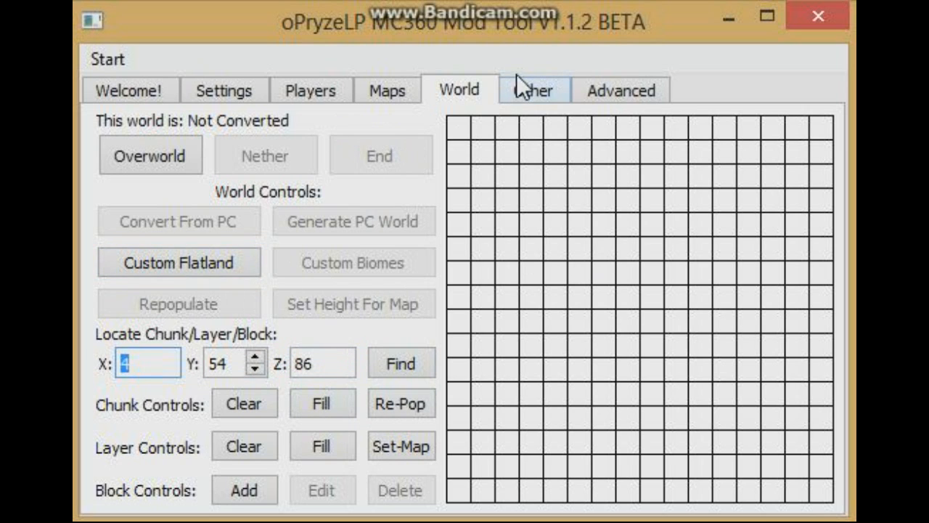
Show the Mob Spawner Adder and focus its minimum spawn delay field
left_click(533, 89)
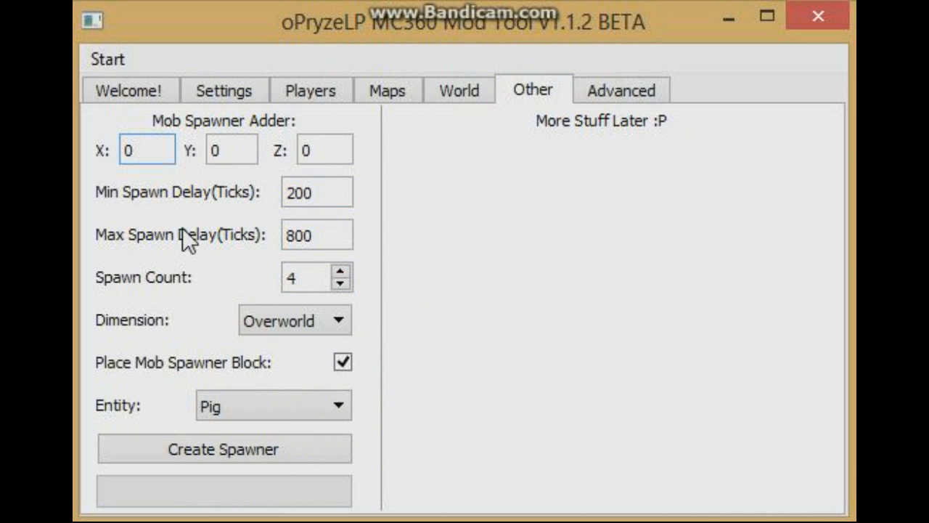
left_click(231, 149)
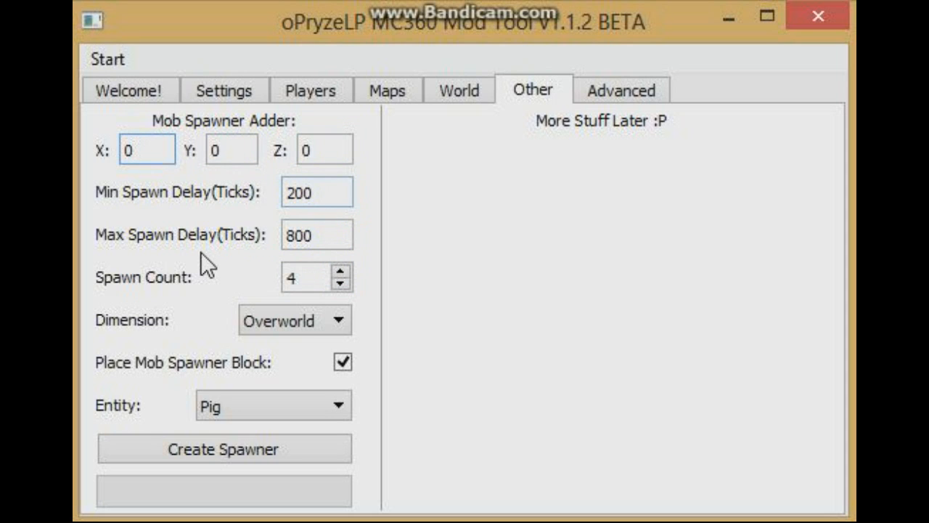
mouse_move(504, 315)
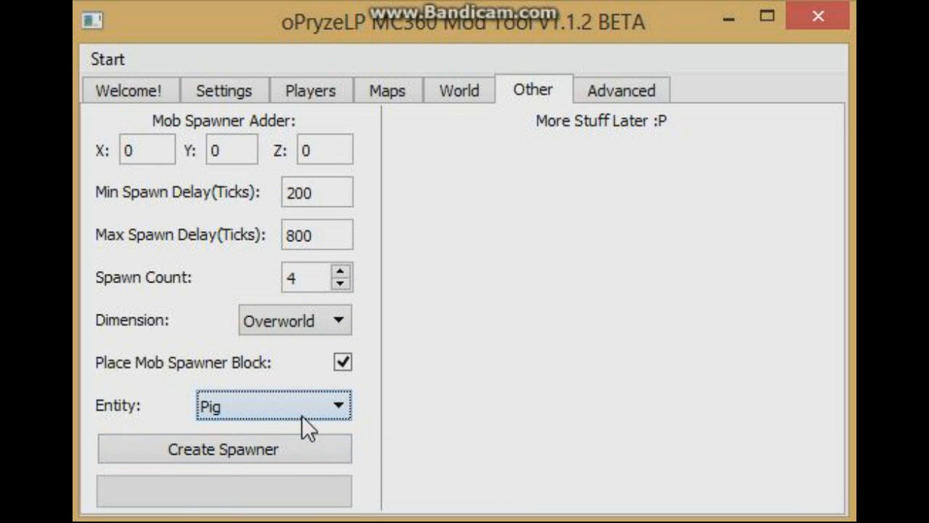
mouse_move(595, 98)
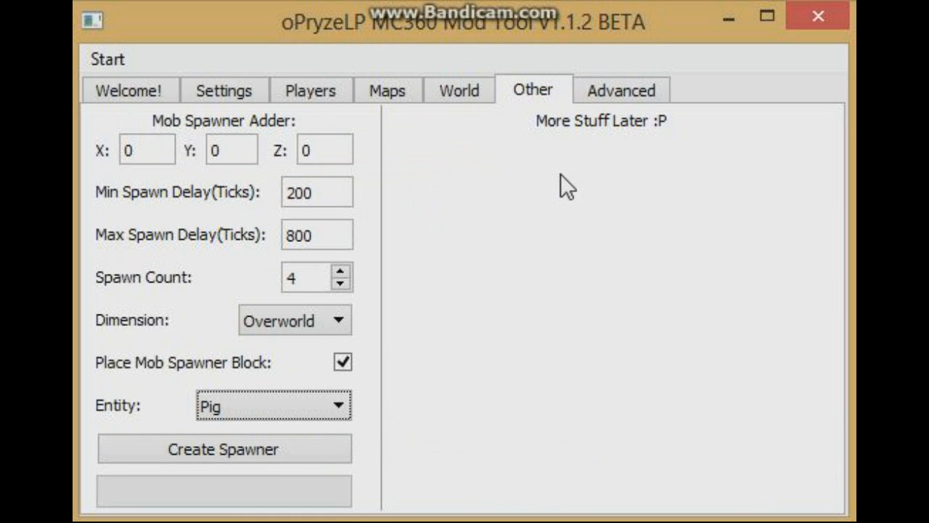
mouse_move(563, 171)
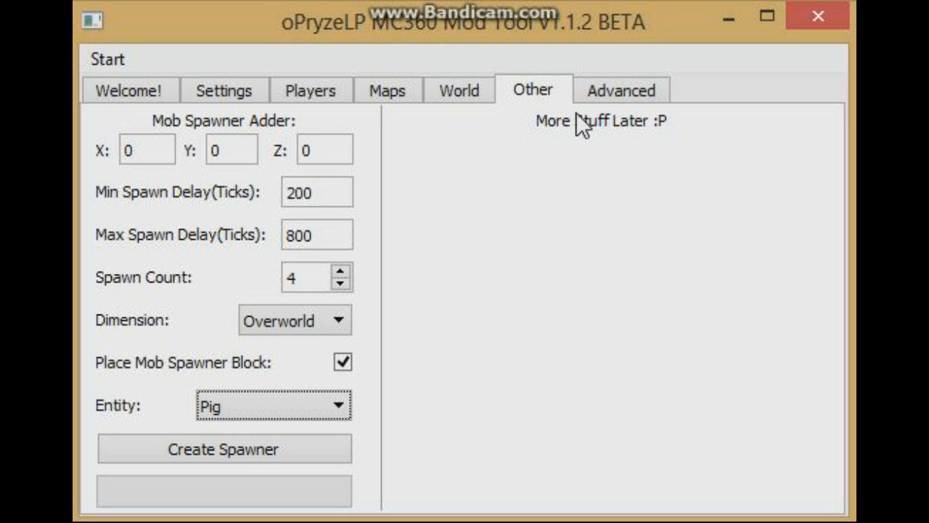
mouse_move(587, 129)
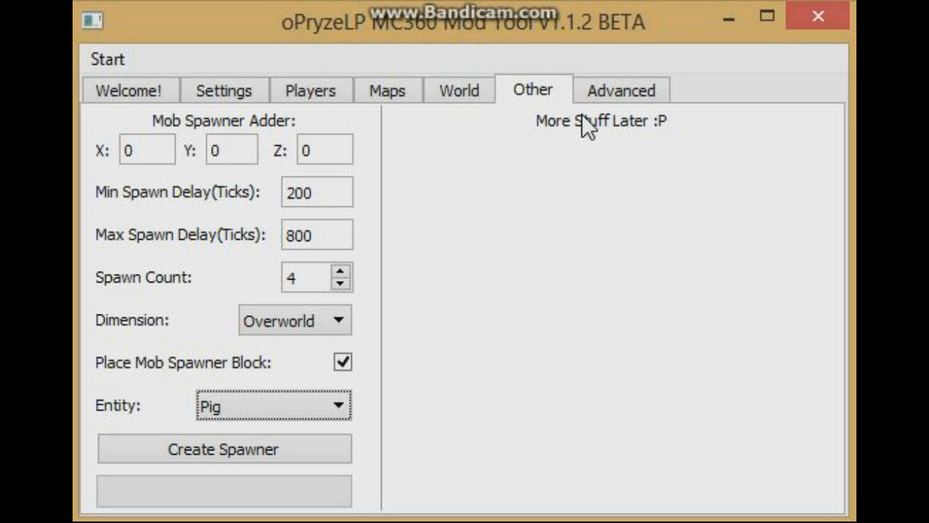
mouse_move(581, 127)
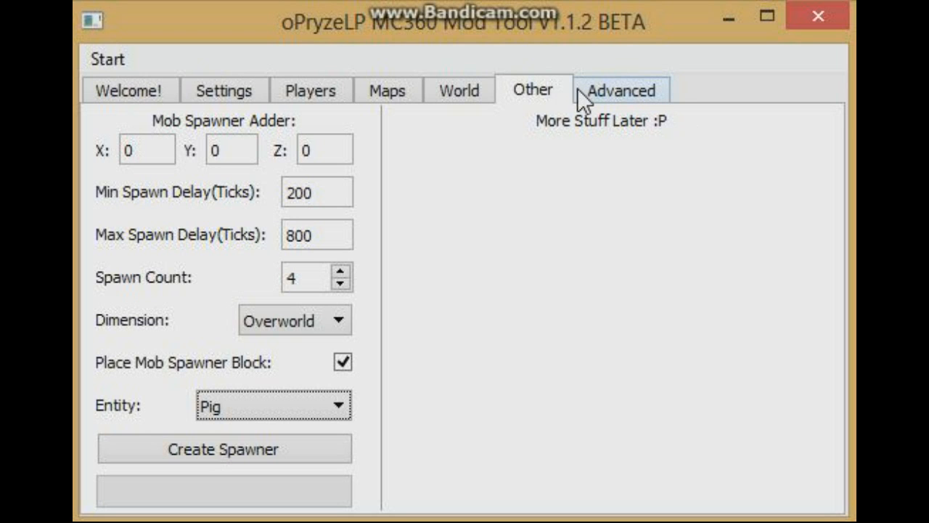
View level.dat as hex on the Advanced tab, type test text, then return to the world editor
left_click(619, 90)
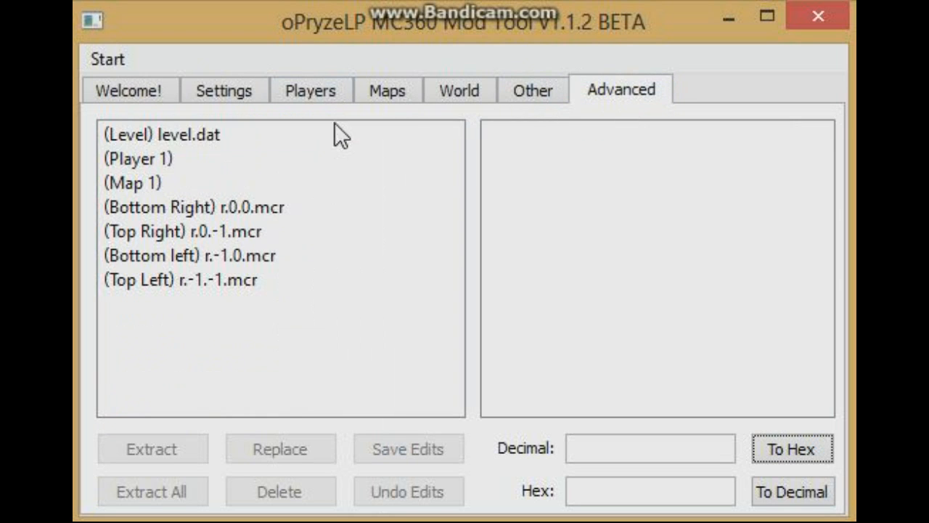
left_click(162, 135)
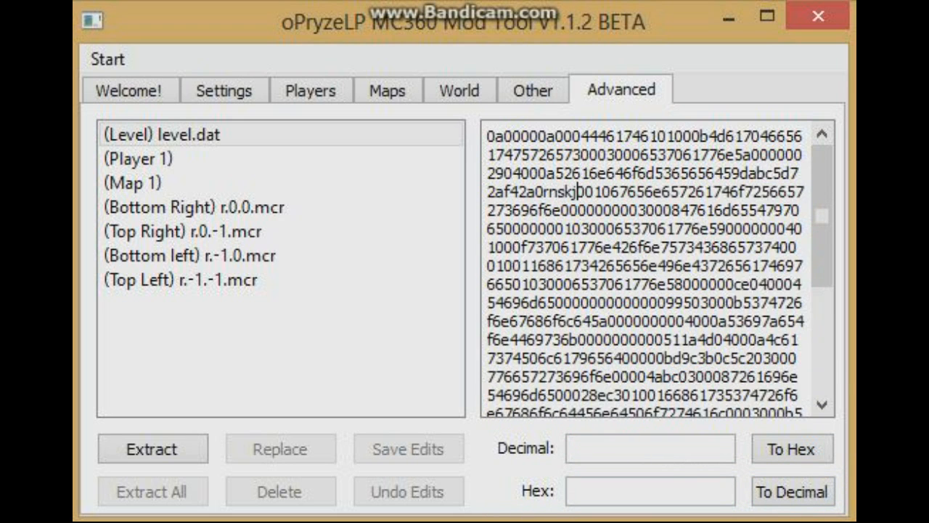
type("jnslkjfnsalkgnmarhrat5sa4tg4g68as4gt53a1g6a15s1")
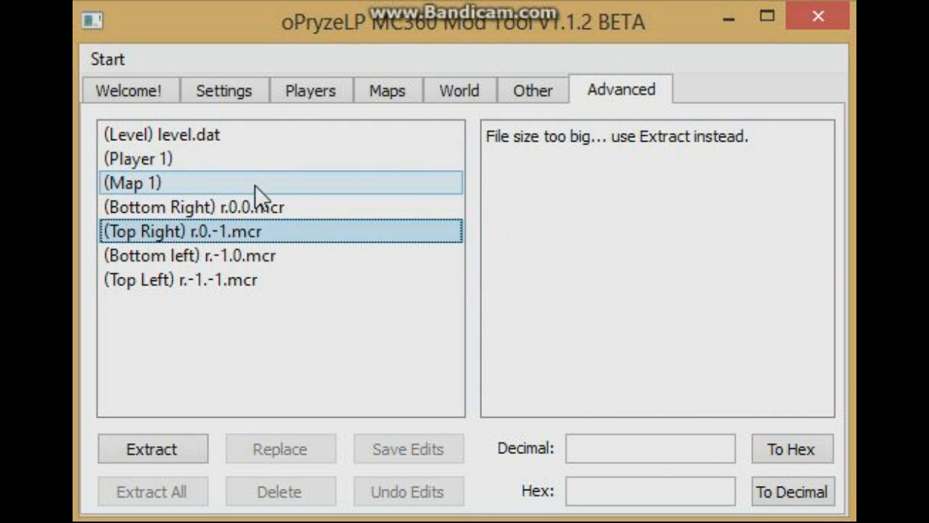
left_click(161, 134)
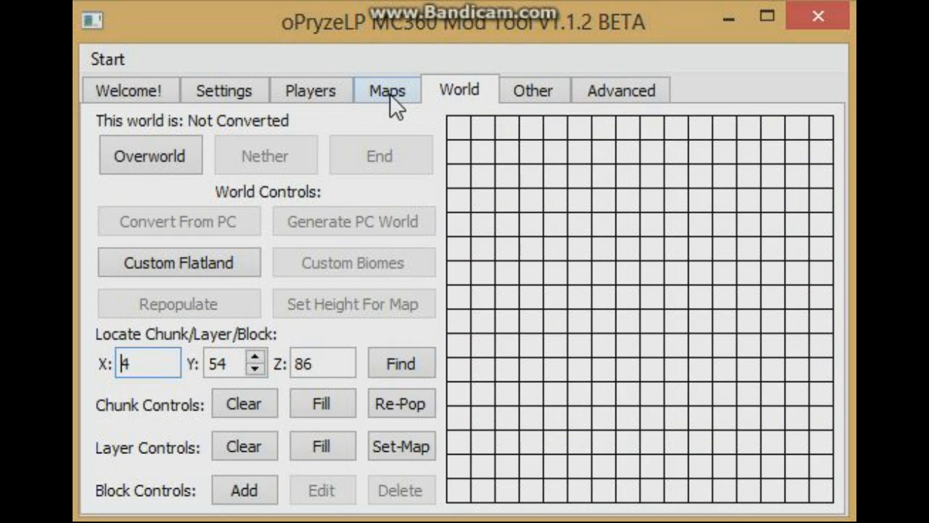
Flip between the world settings tab and the welcome page
left_click(224, 90)
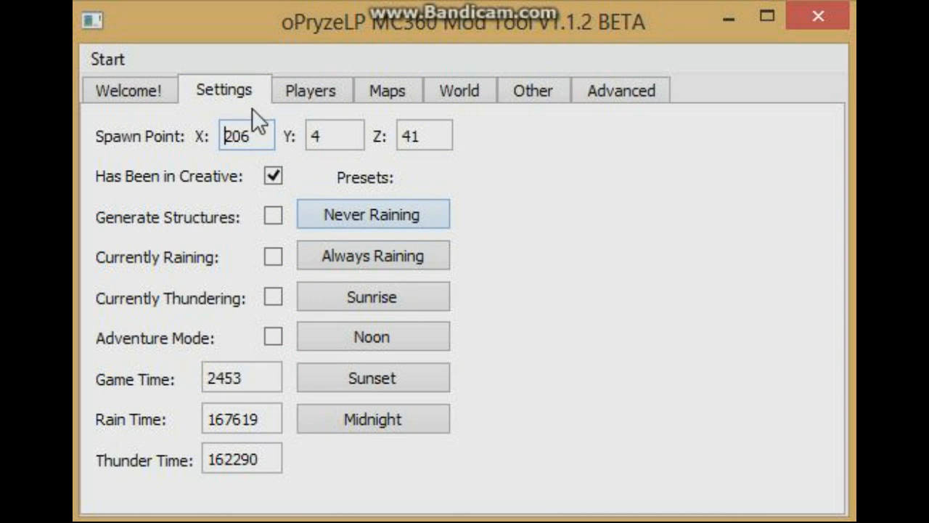
left_click(128, 90)
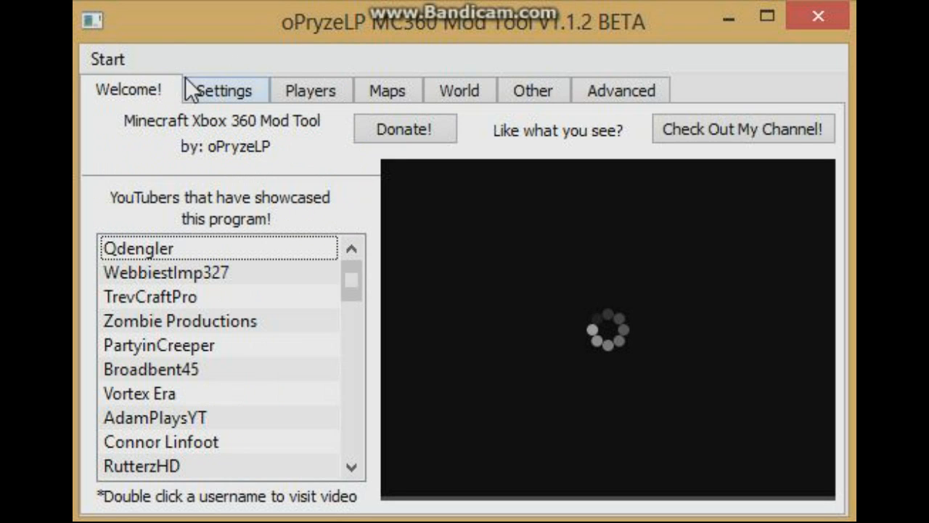
left_click(223, 90)
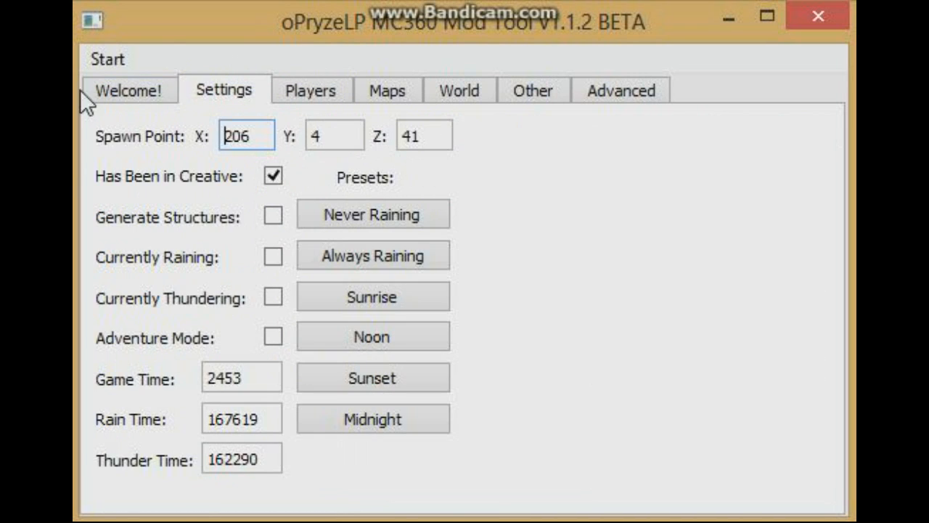
Open and cancel the item picker for an empty inventory slot, then play the top creator's video
left_click(310, 90)
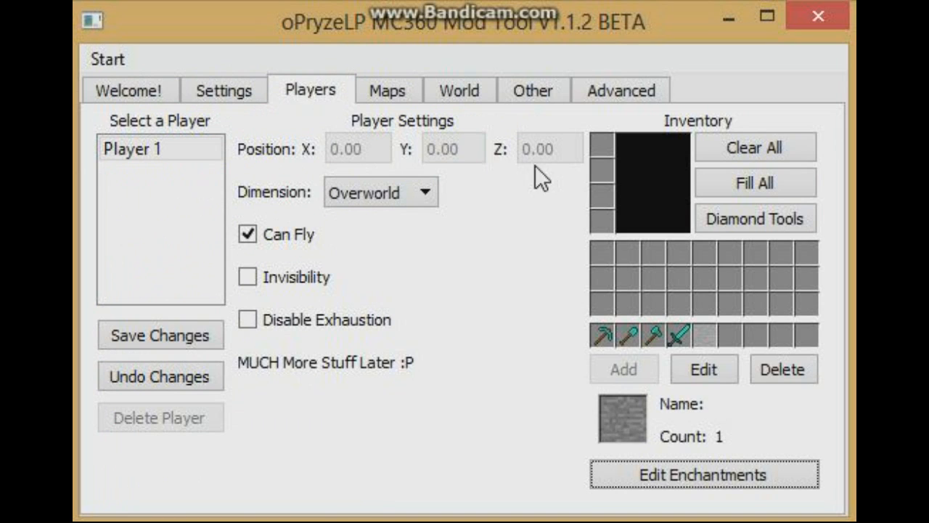
left_click(600, 145)
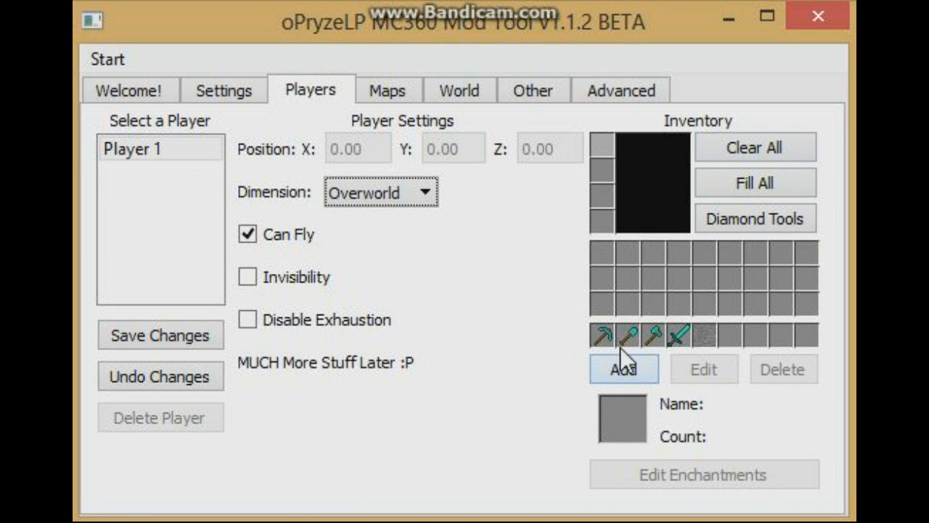
left_click(623, 368)
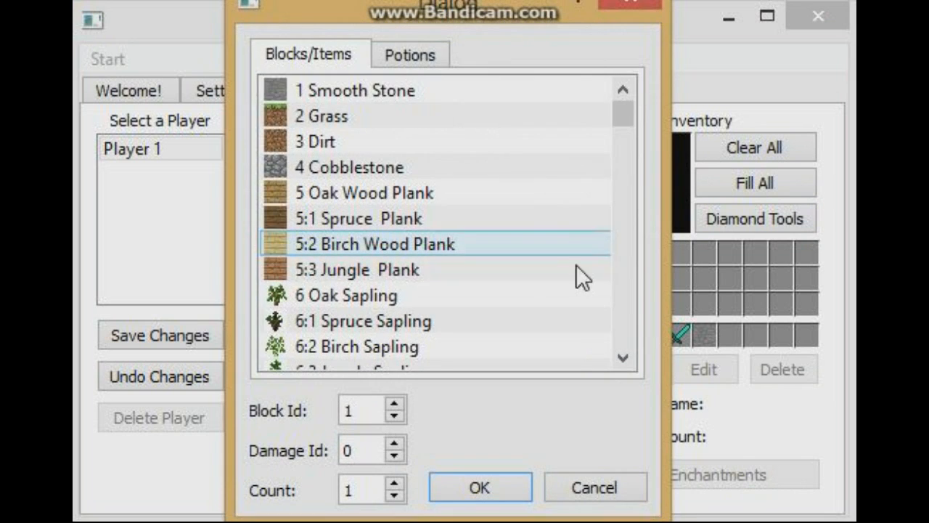
left_click(409, 54)
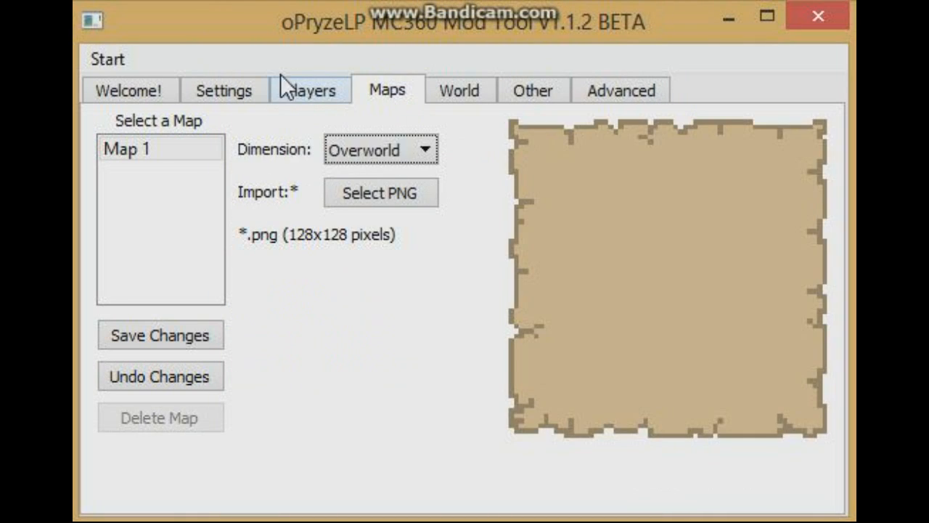
left_click(130, 90)
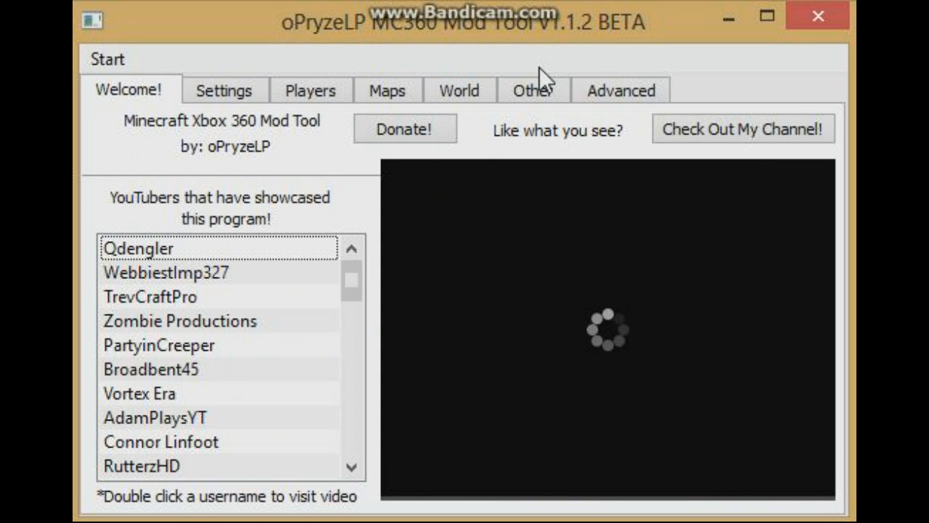
mouse_move(540, 138)
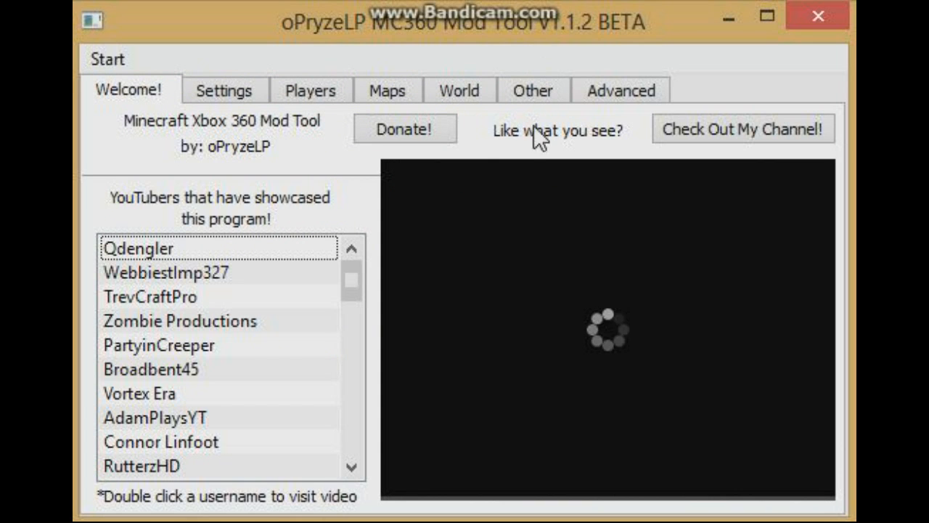
double_click(138, 248)
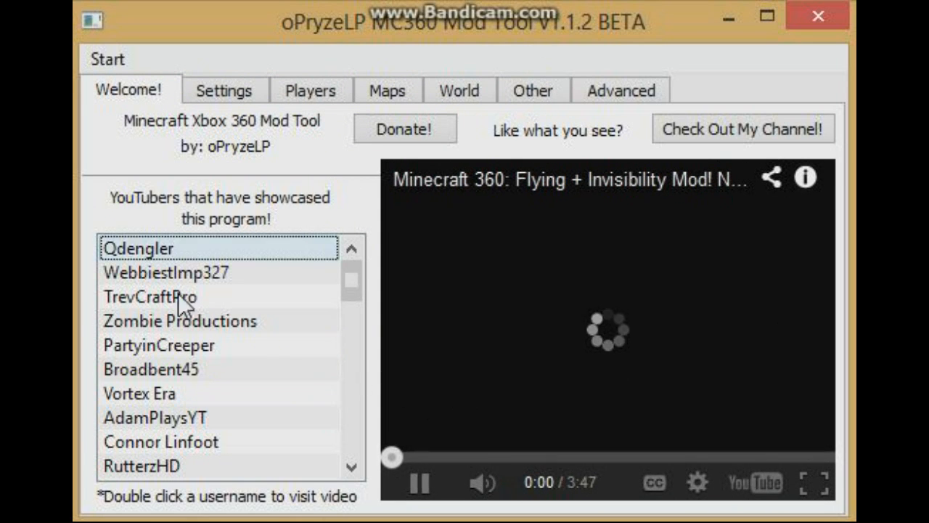